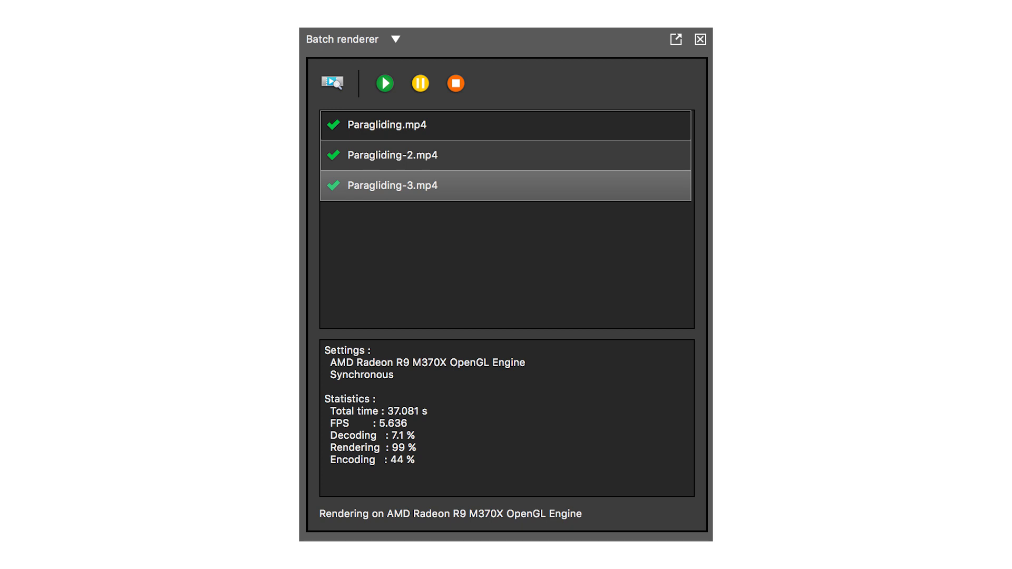
Step: Close the finished Batch renderer queue to reveal the empty new project
left_click(699, 38)
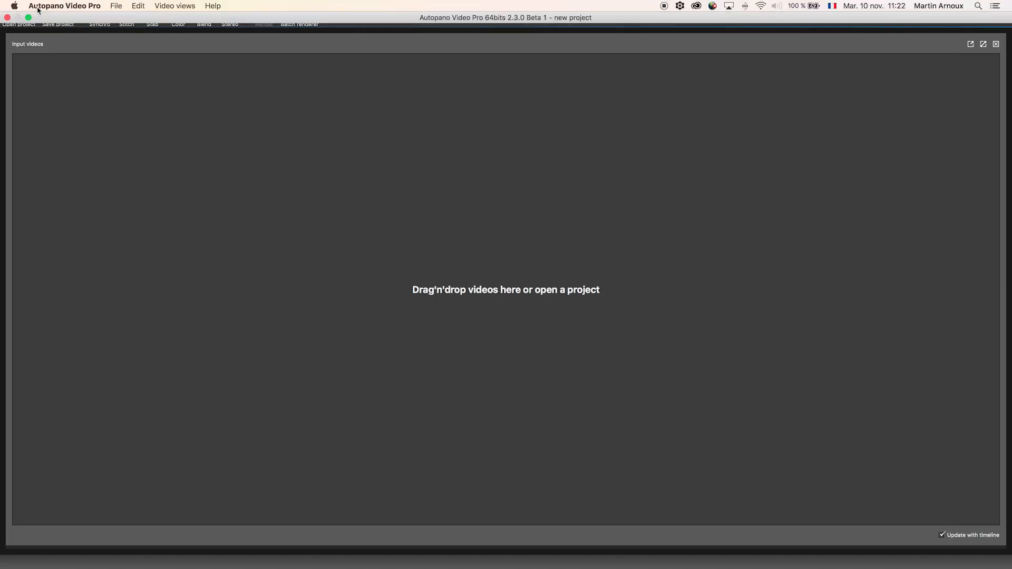
Step: Open Import all GoPros and expand, then collapse, the first Cam_1 clip's chapters
left_click(116, 5)
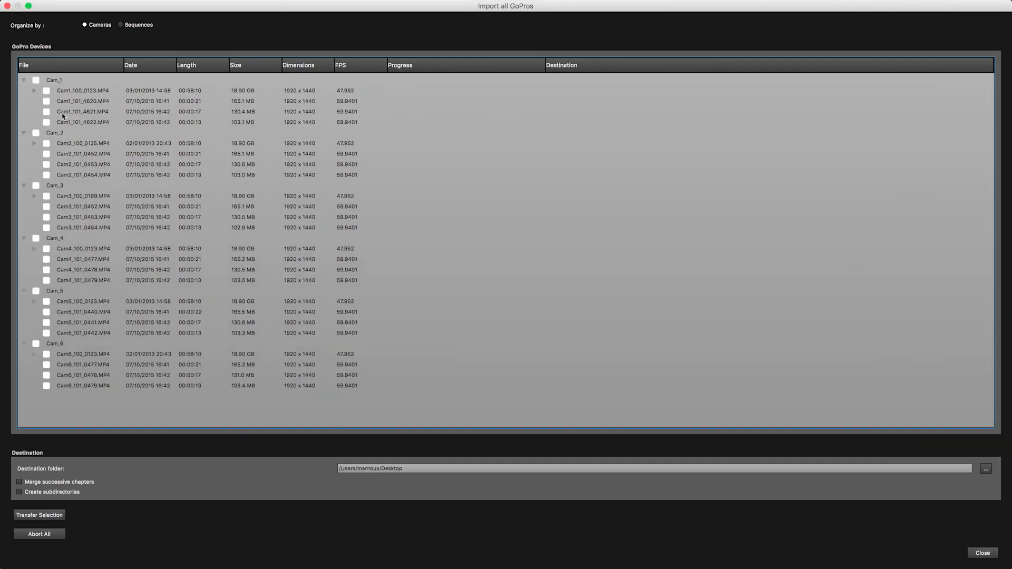
mouse_move(67, 192)
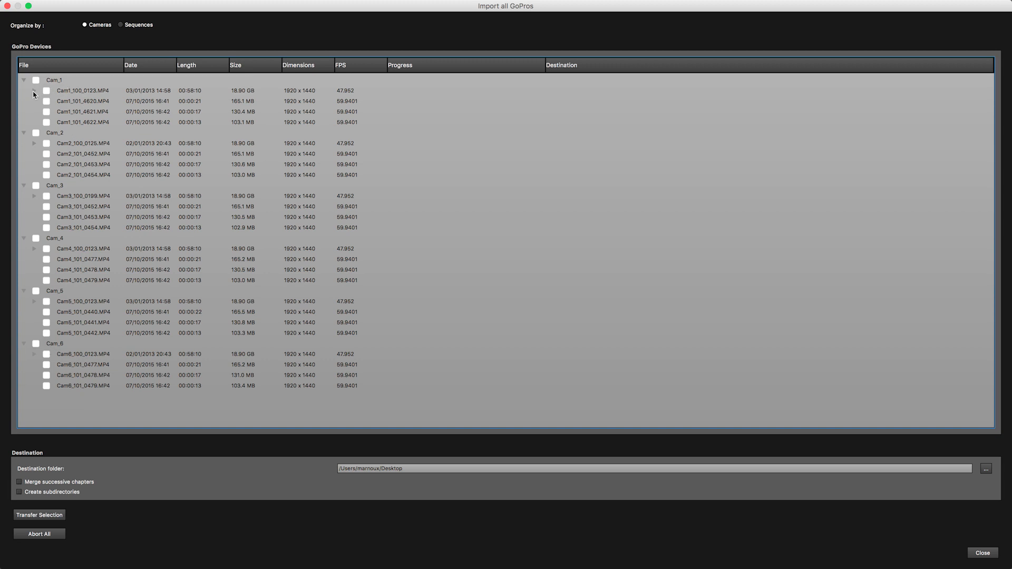
left_click(35, 90)
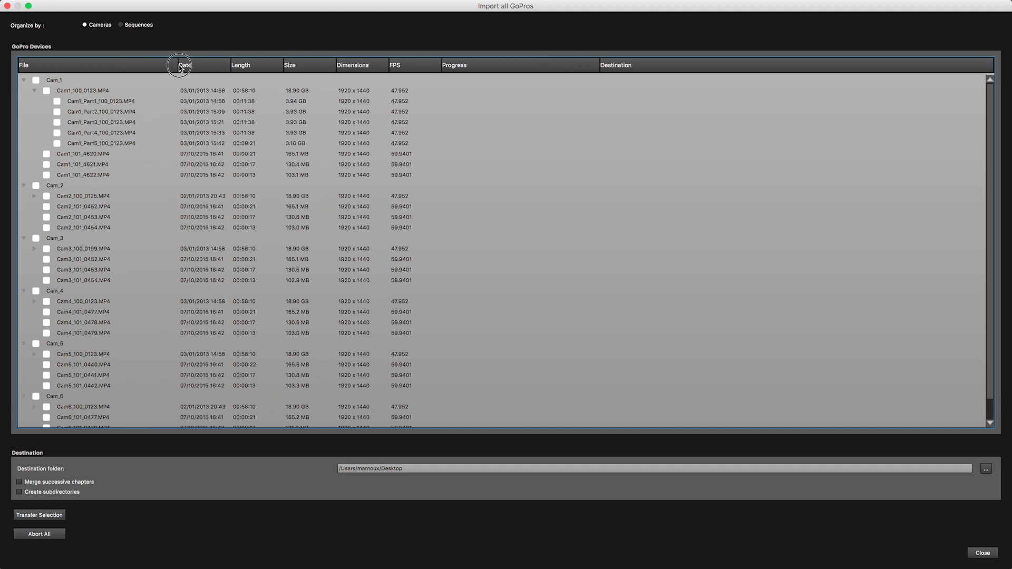
mouse_move(127, 144)
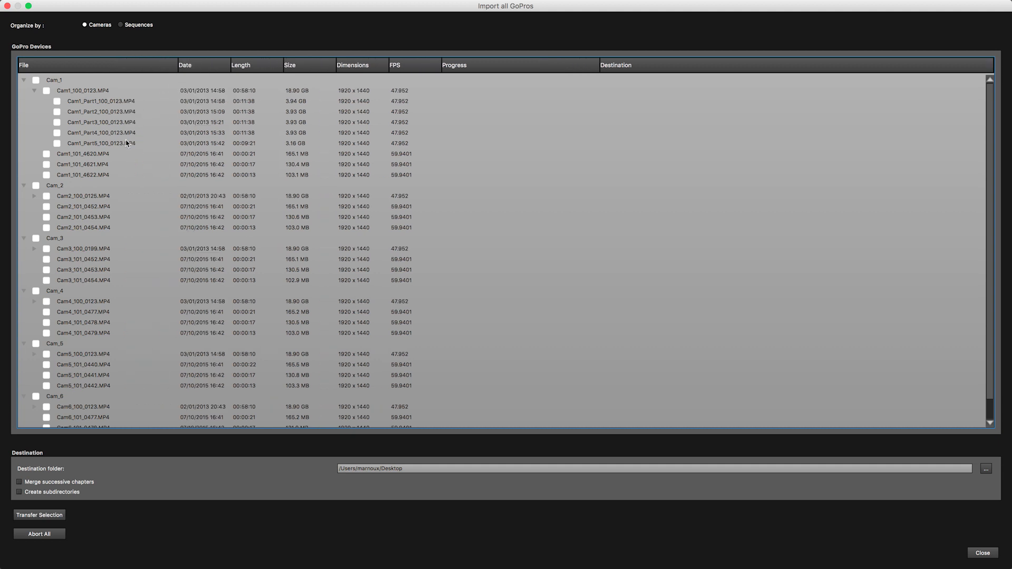
mouse_move(250, 92)
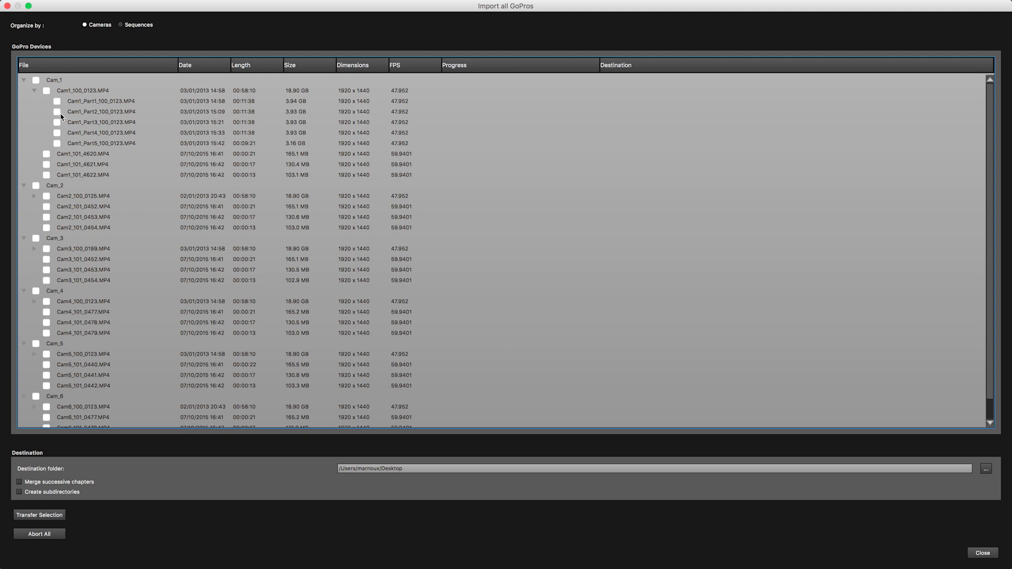
left_click(35, 90)
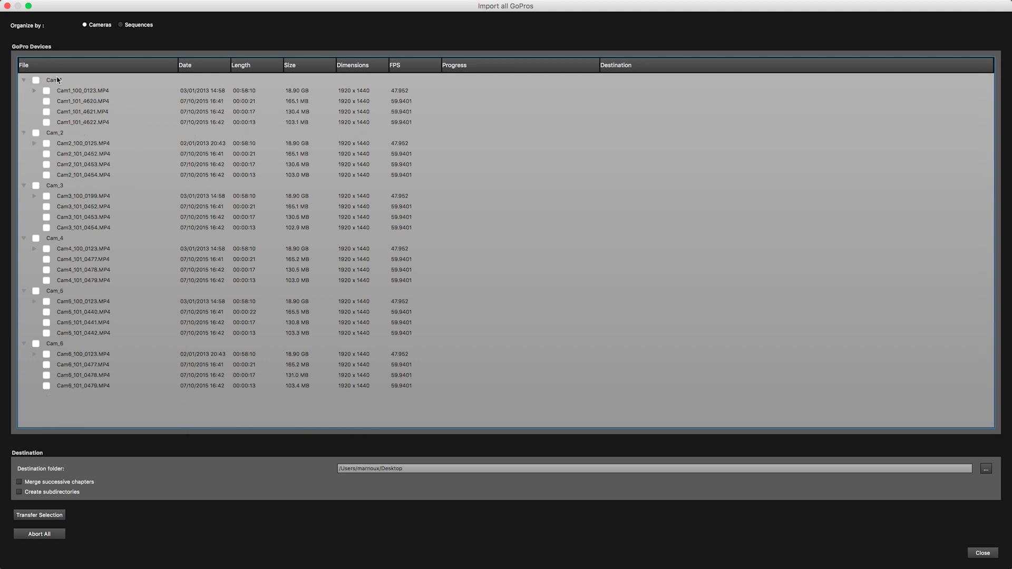
Step: Organize clips by Sequences and tick all six Seq_3 clips for transfer
left_click(121, 25)
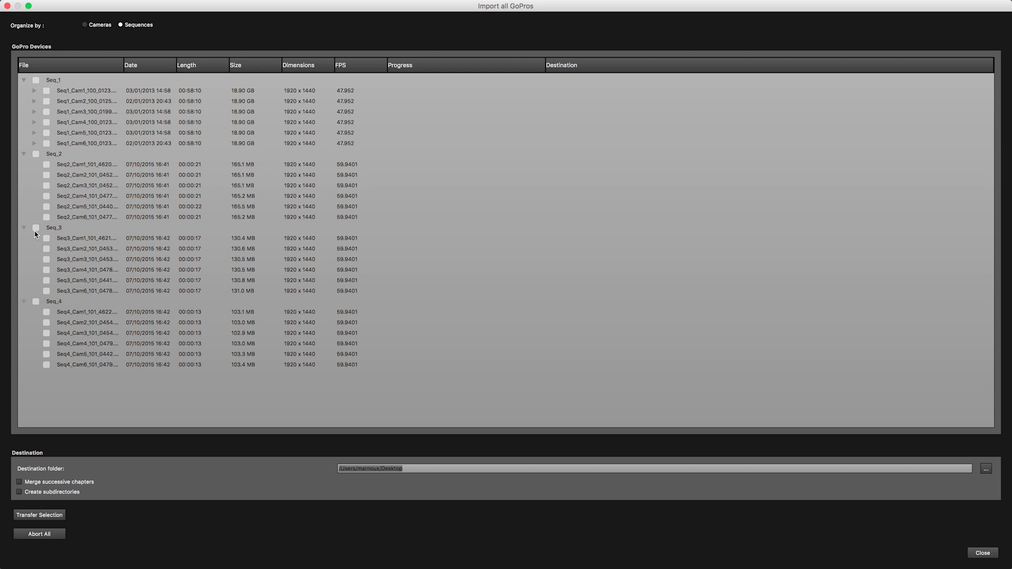
left_click(36, 227)
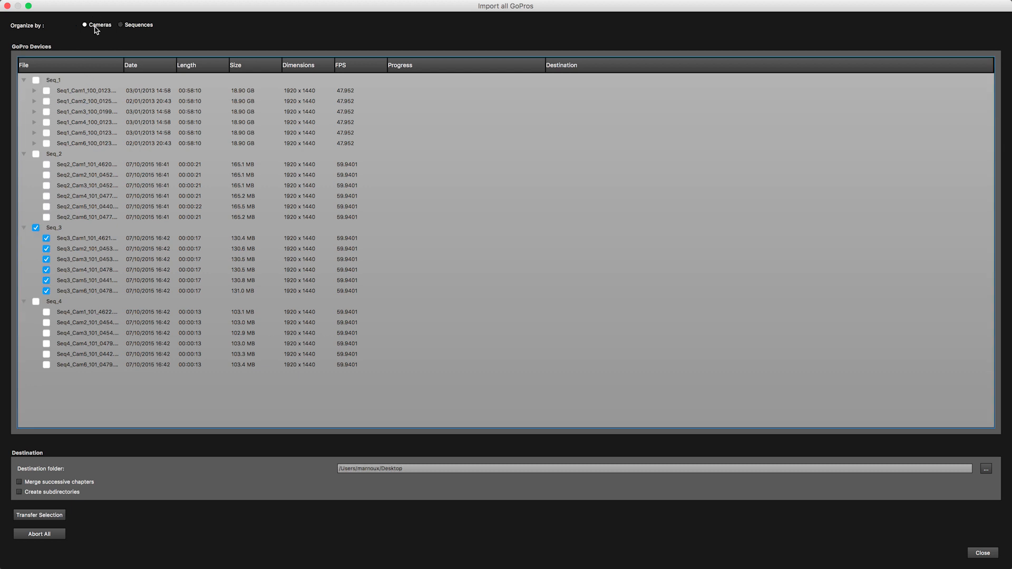
left_click(121, 25)
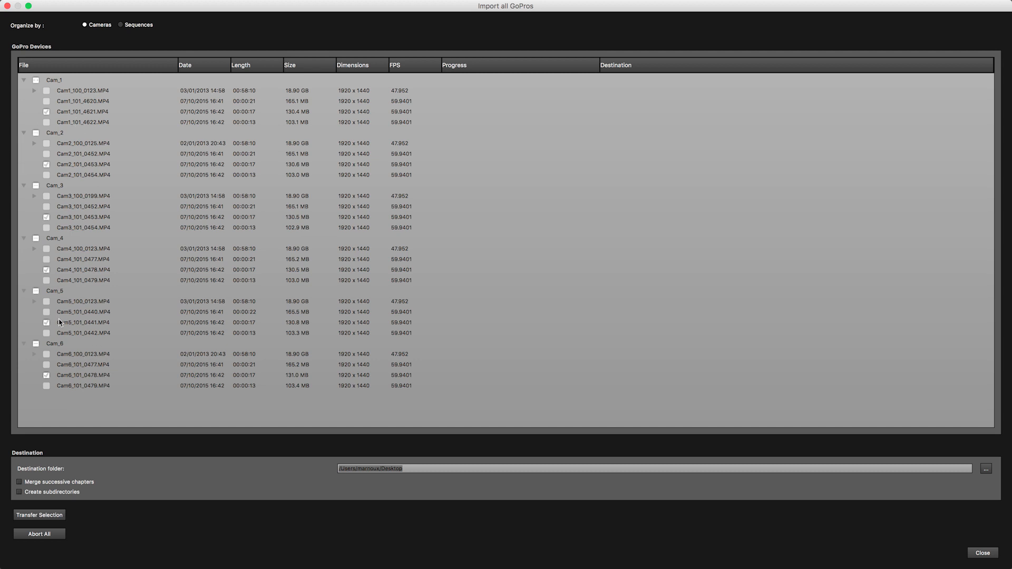
left_click(121, 25)
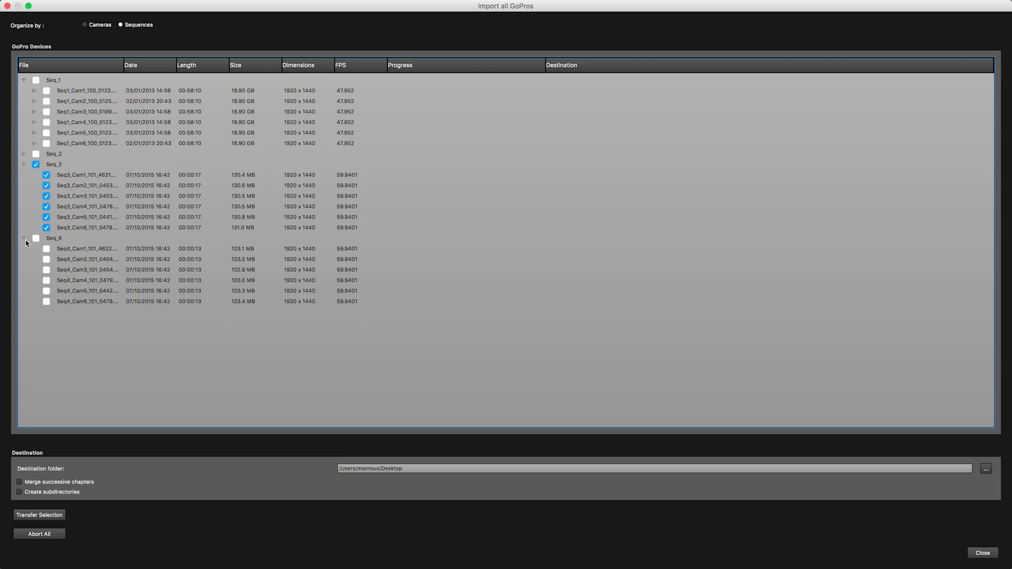
Step: Collapse Seq_4 and browse to the 'AVP 2.3 - Sneak Peak' folder as destination
left_click(24, 239)
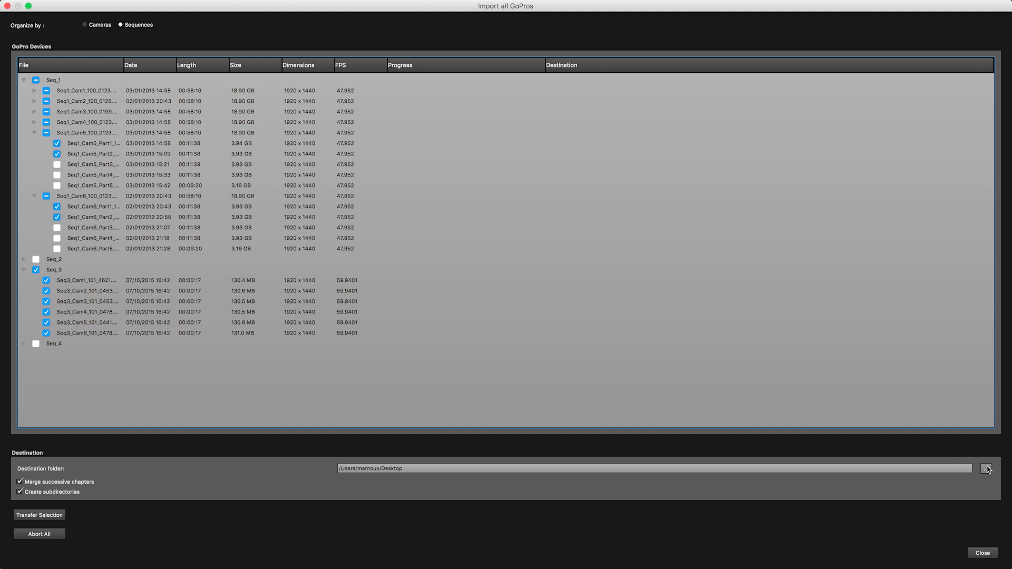
left_click(986, 468)
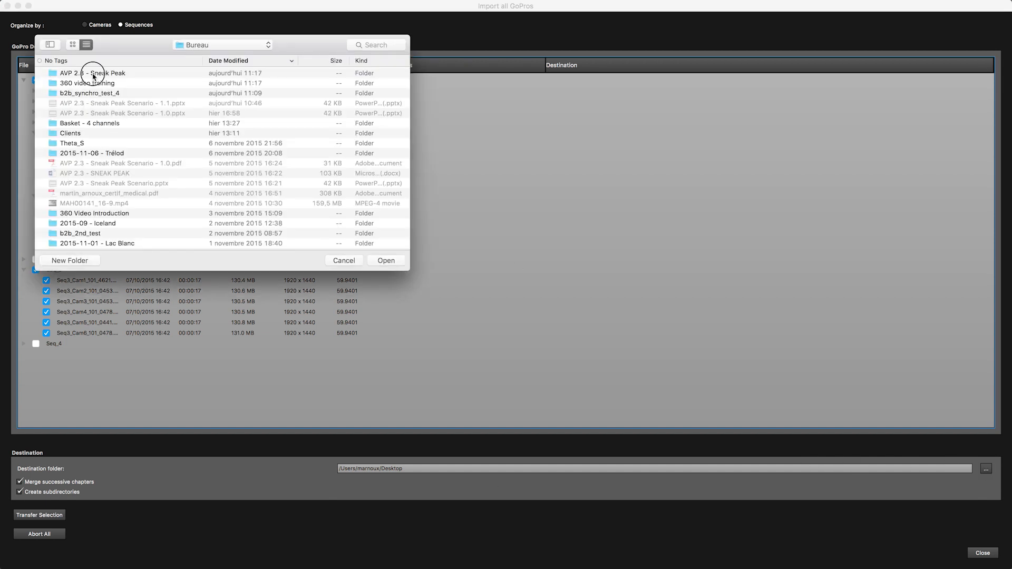
double_click(93, 72)
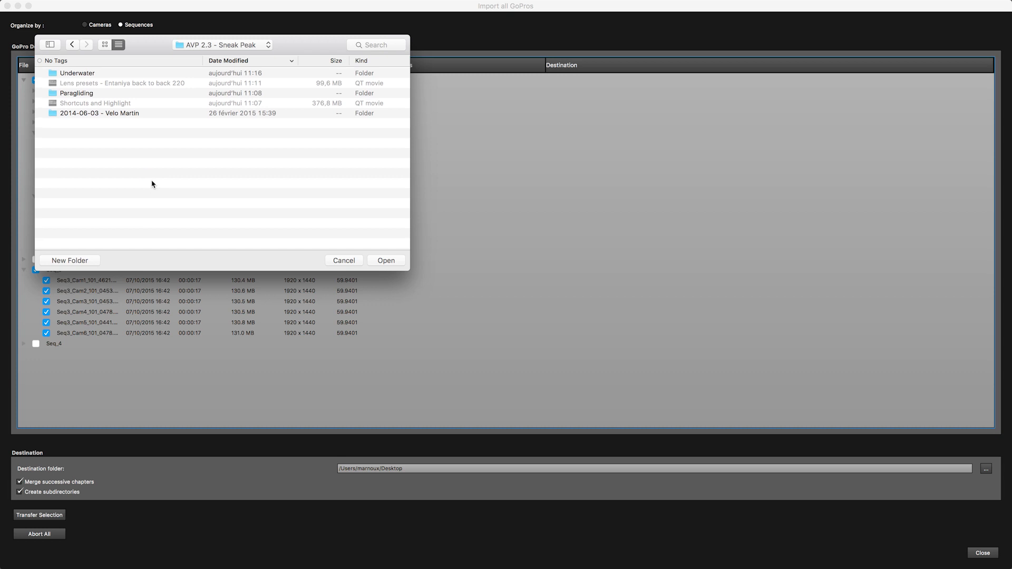
Step: Create a new destination folder named 'GoPro take 1'
left_click(69, 260)
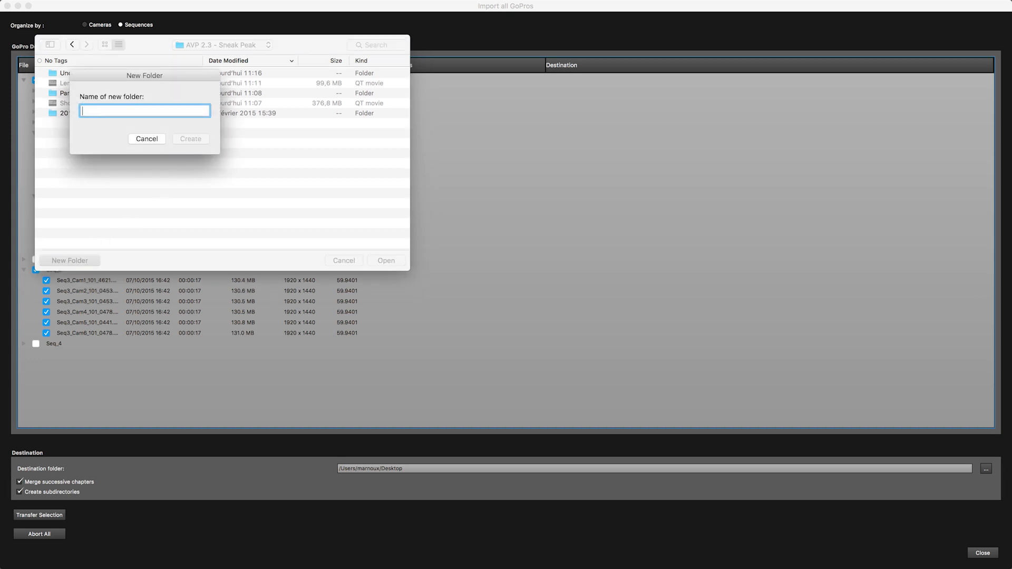
type("GoPro t")
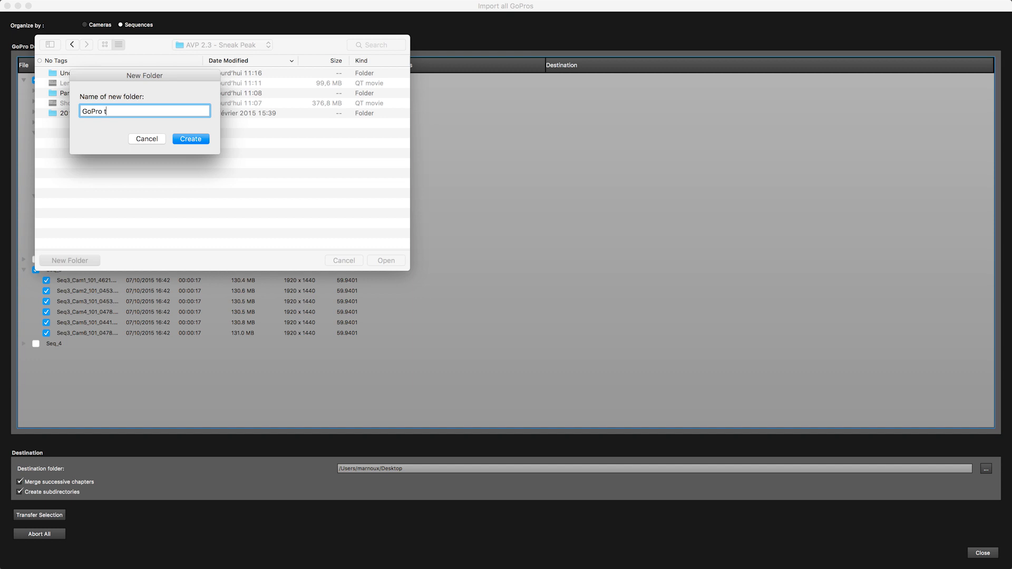
type("ake")
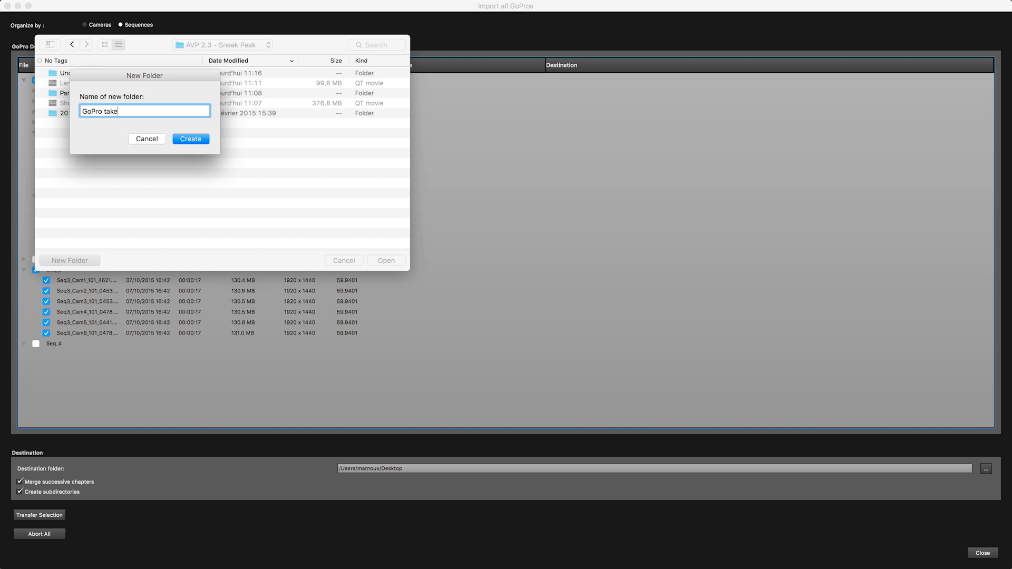
type("1")
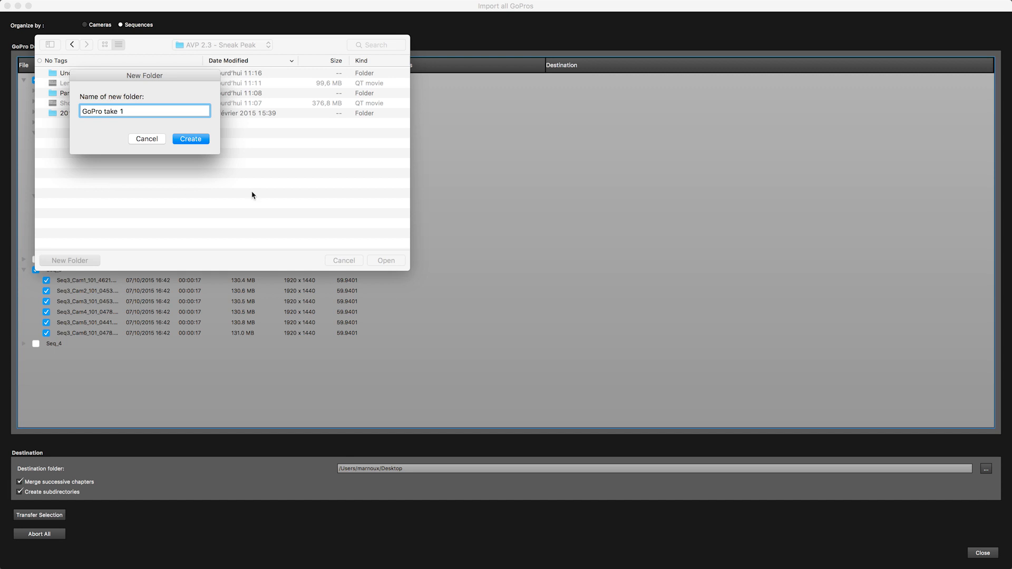
left_click(190, 139)
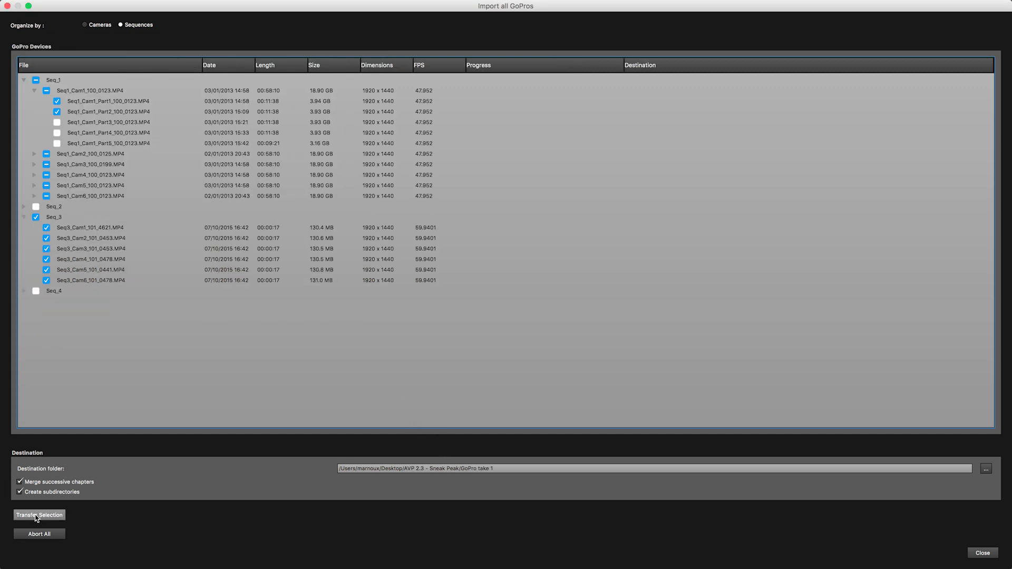
Step: Transfer the selection, then expand the Seq1 and Seq3 folders in GoPro take 1
left_click(38, 514)
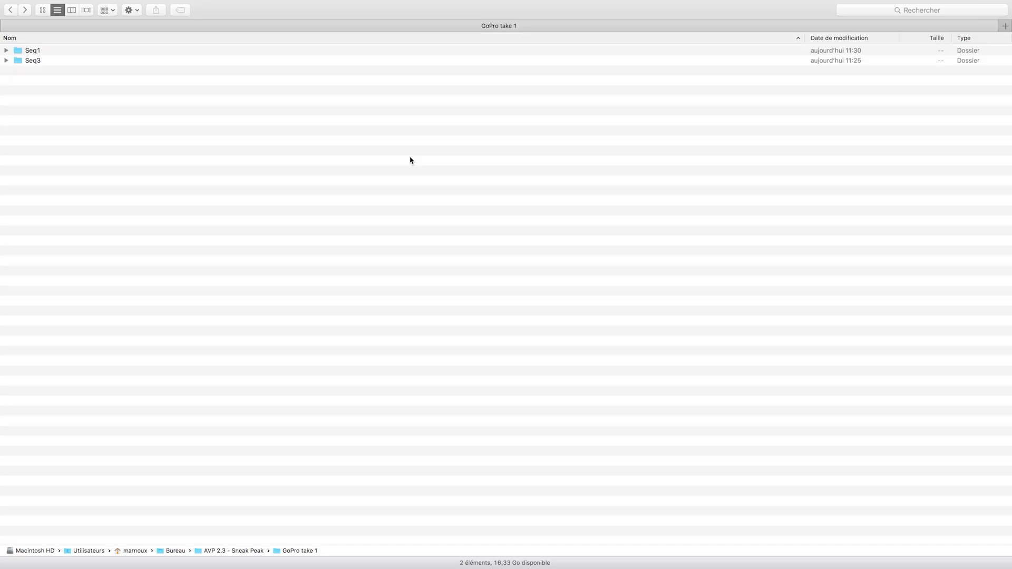
mouse_move(28, 46)
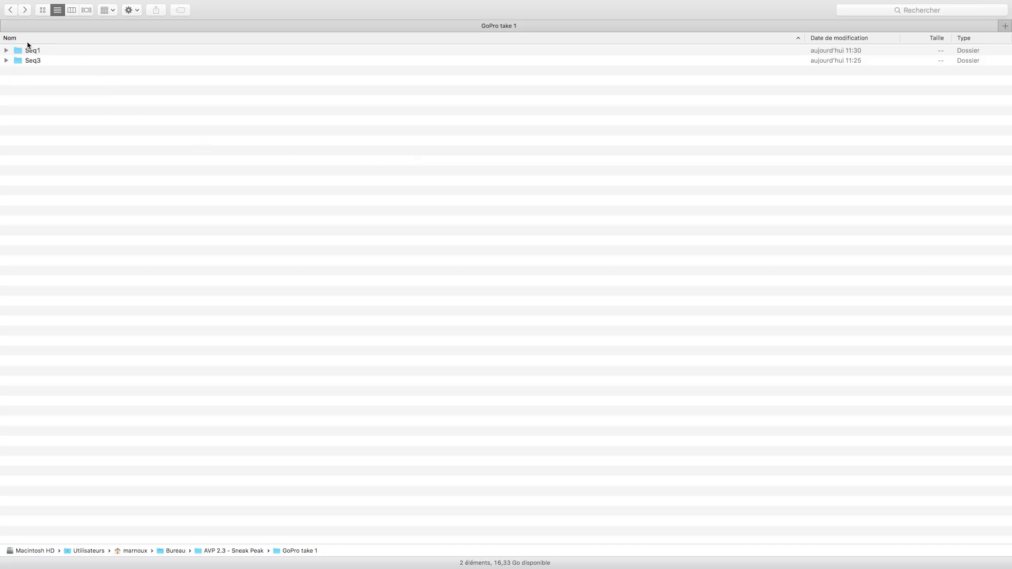
left_click(6, 51)
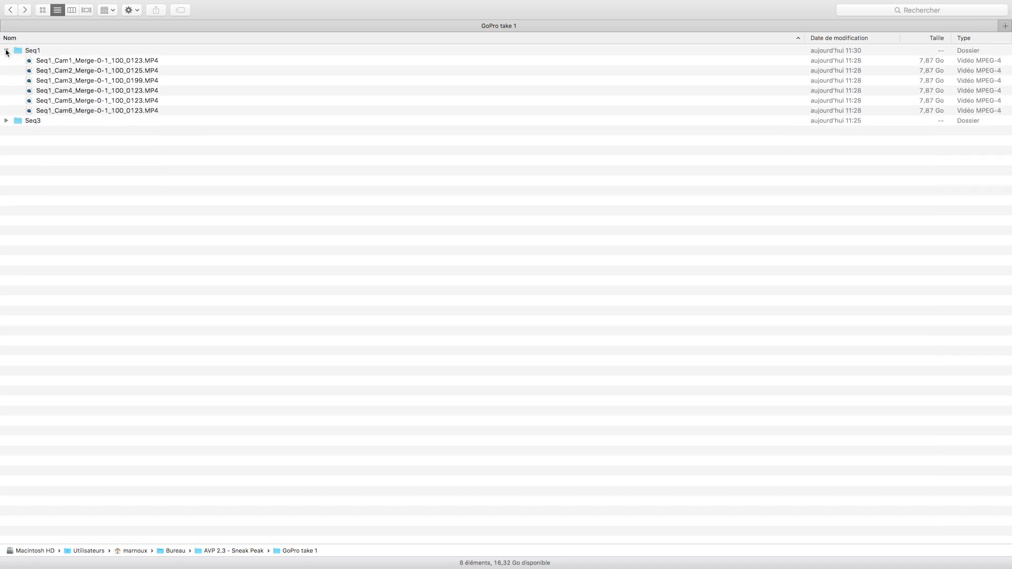
left_click(6, 121)
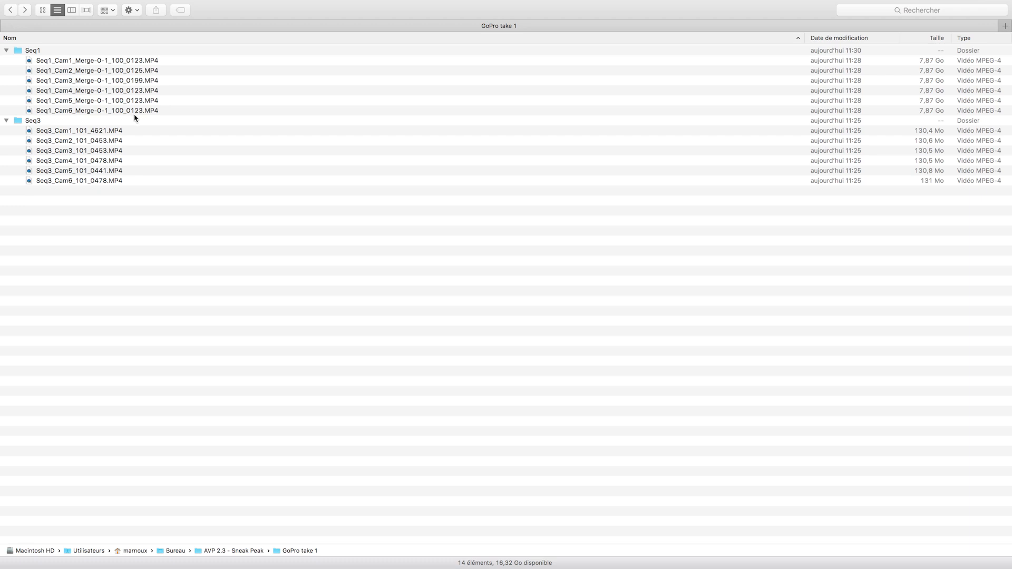
mouse_move(83, 184)
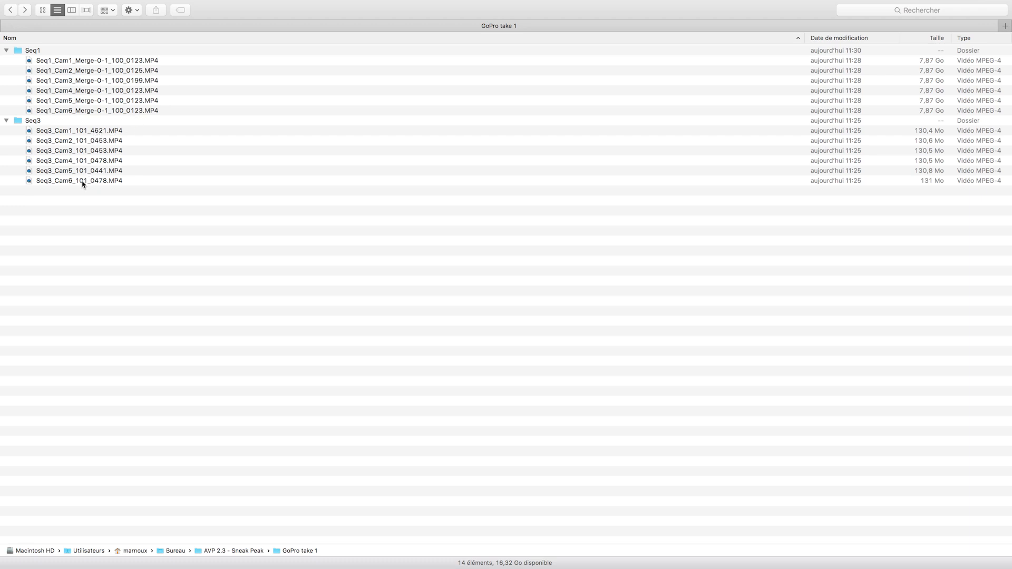
mouse_move(44, 189)
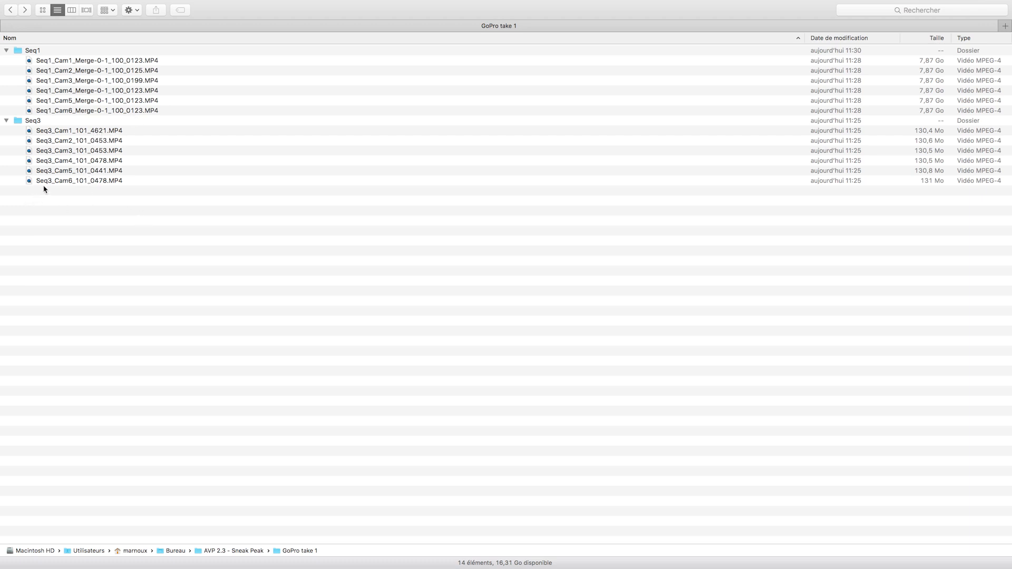
mouse_move(126, 204)
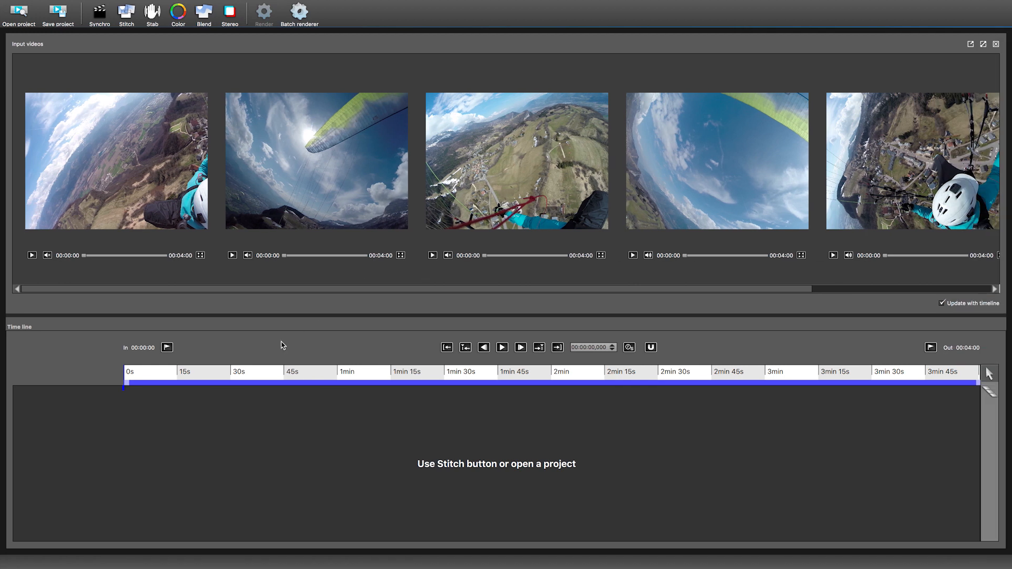
Step: Select 1:00–2:10 on the timeline and stitch it as a GoPro Hero 3+/4 rig
left_click(208, 383)
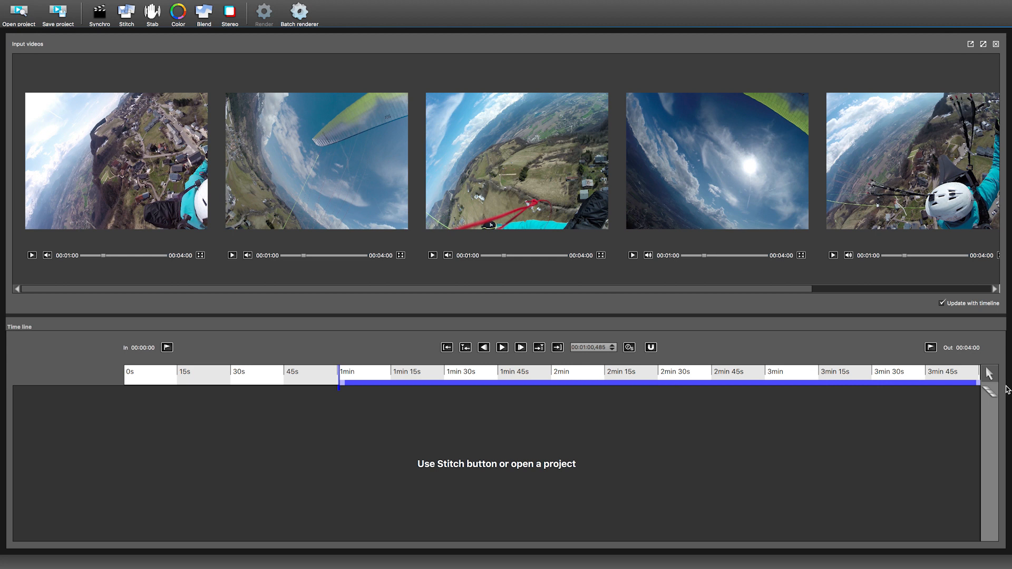
left_click_drag(340, 378, 584, 380)
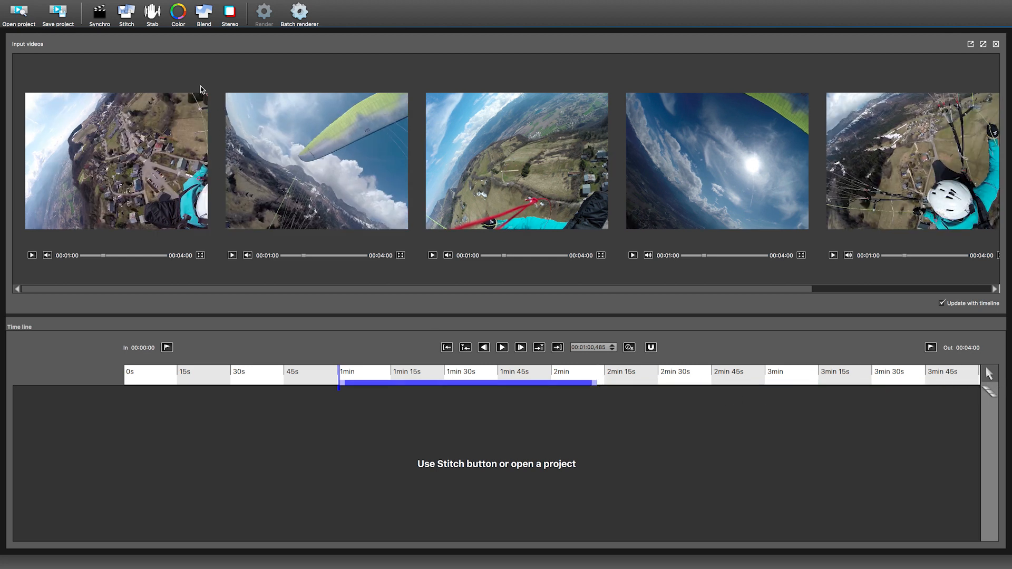
left_click(127, 11)
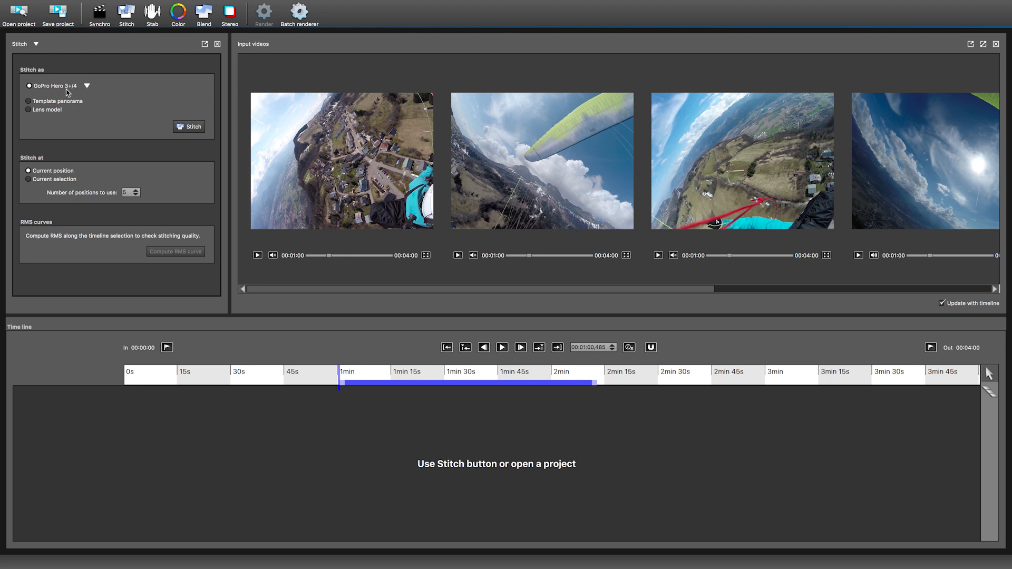
left_click(29, 178)
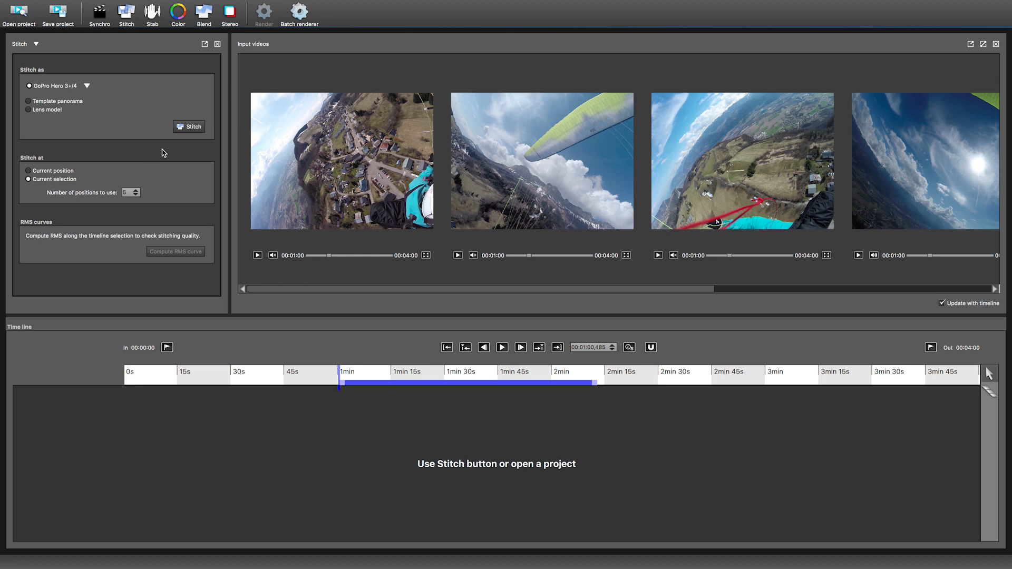
left_click(189, 126)
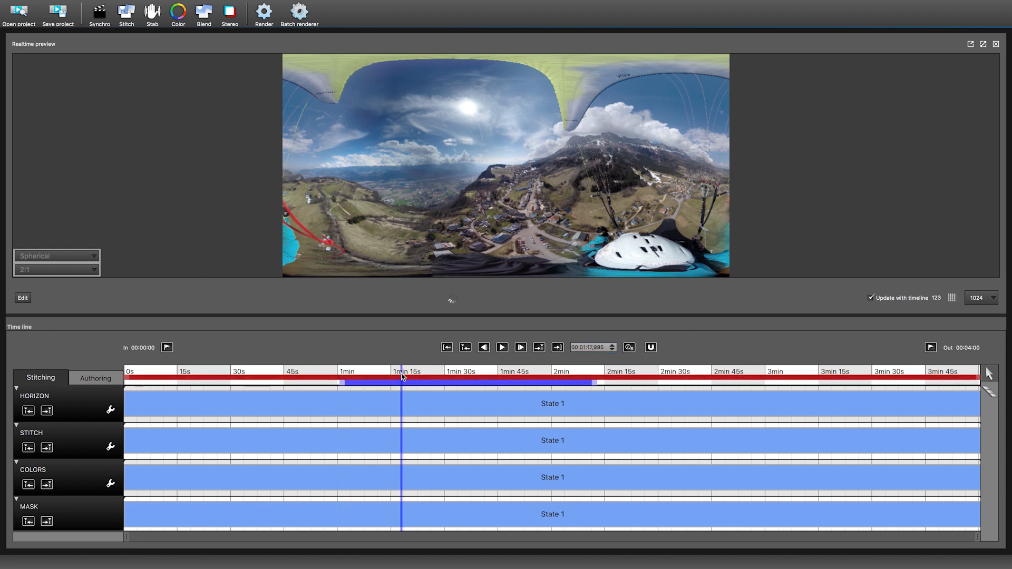
Step: Narrow the timeline range to about 0:48–1:24 and begin a horizon correction edit
key("Shift+f")
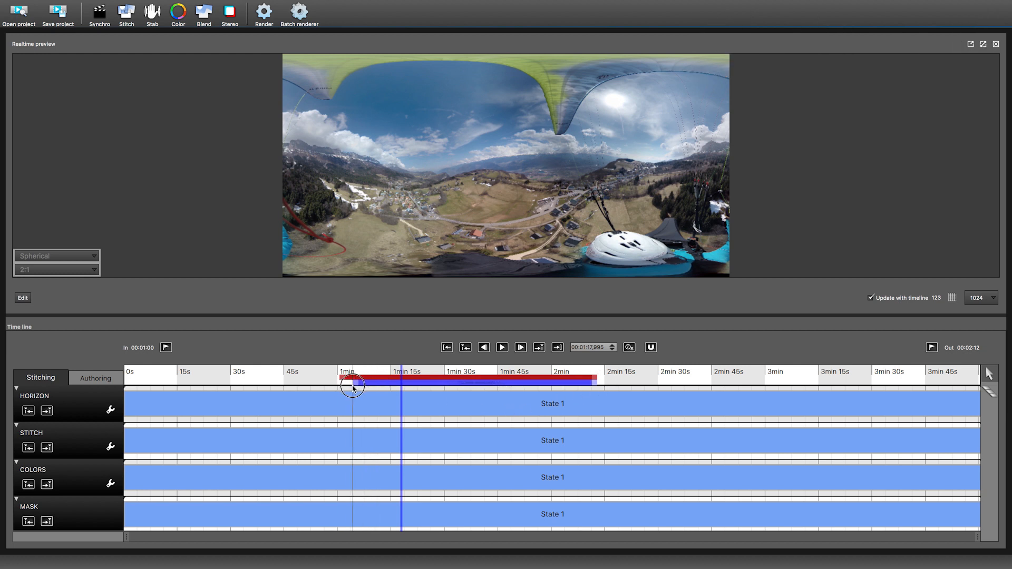
left_click_drag(351, 386, 306, 385)
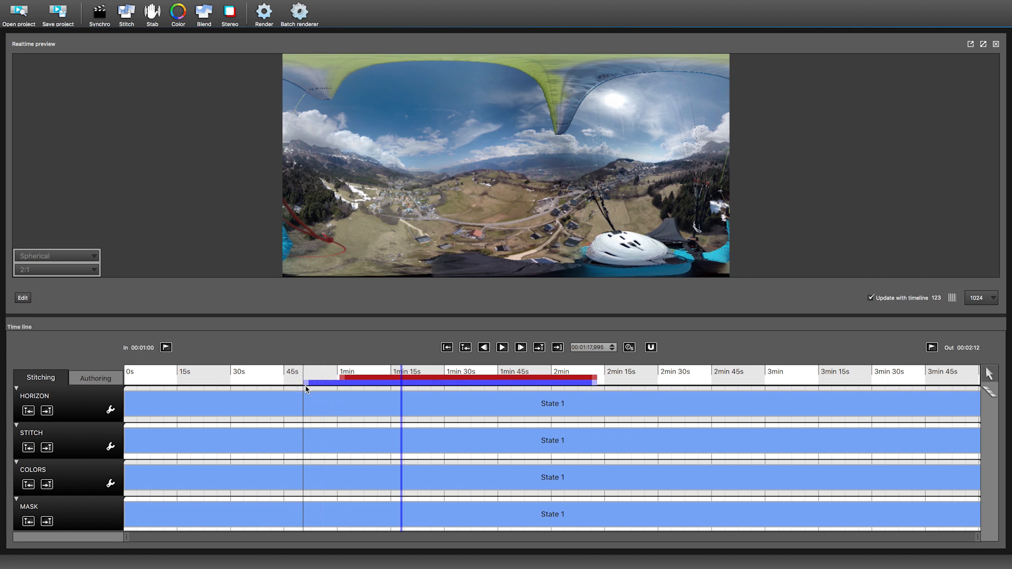
left_click_drag(323, 377, 308, 378)
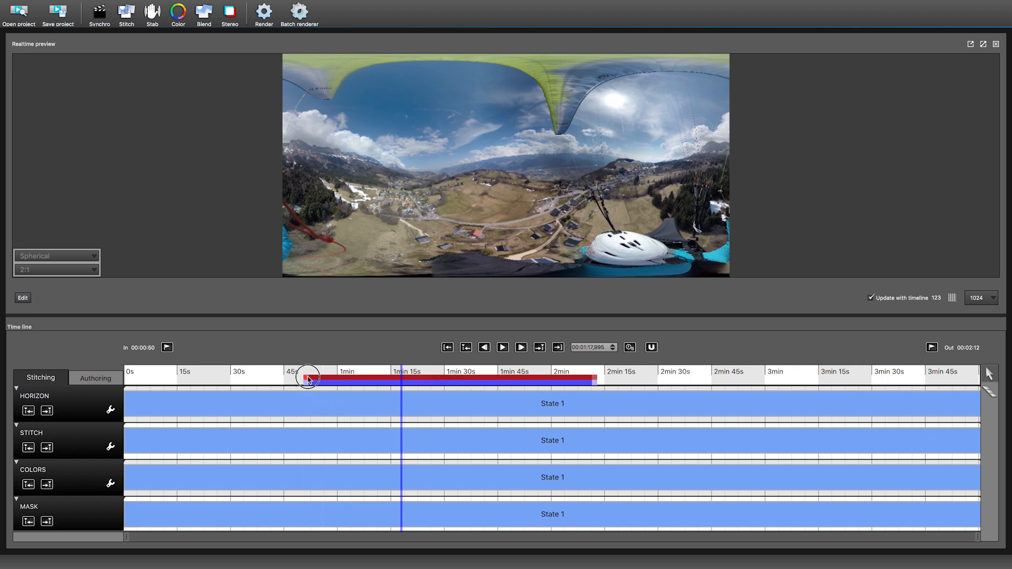
key("f")
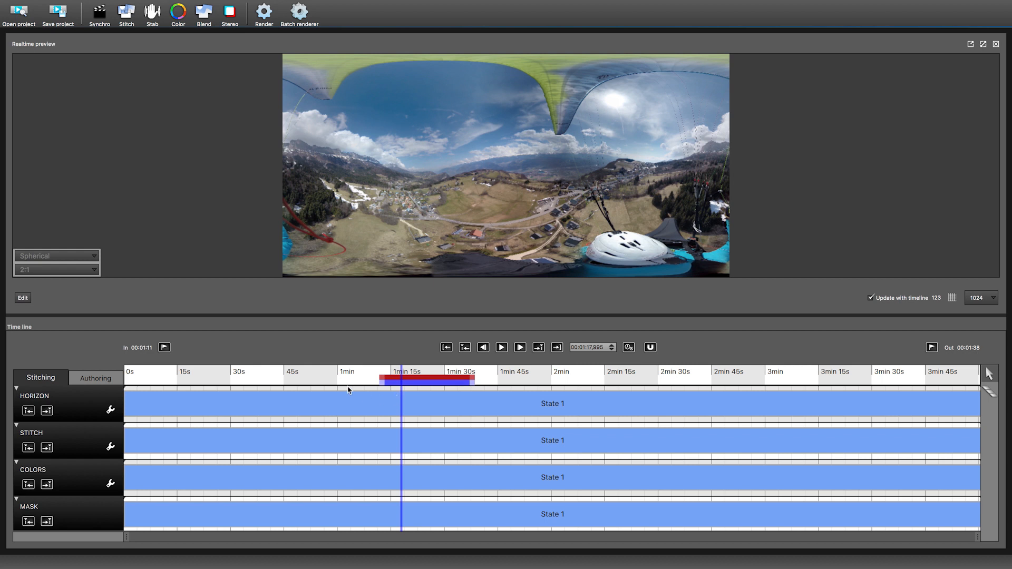
key("i")
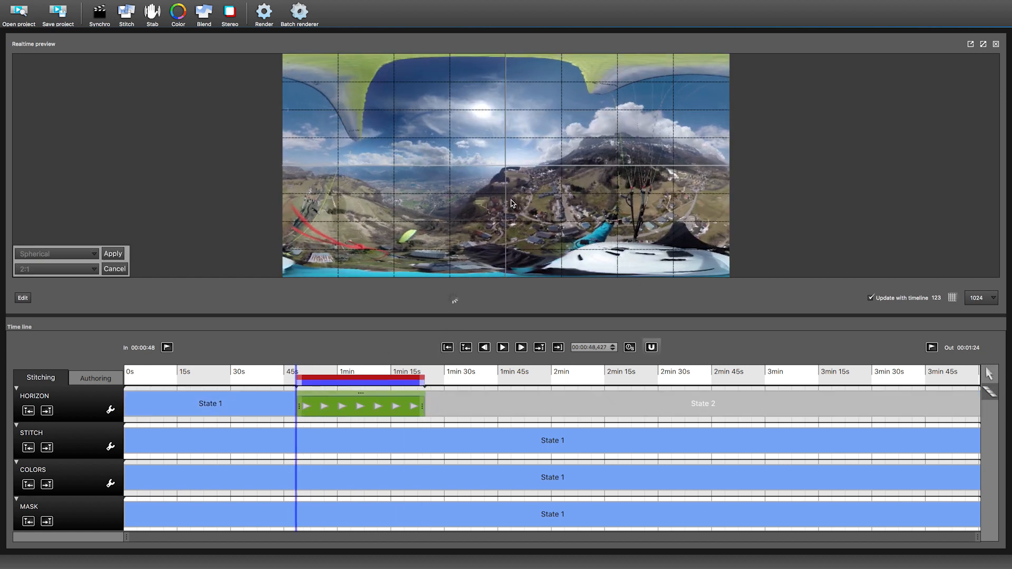
Step: Apply the horizon transition and add a new horizon State 3 at the playhead
key("a")
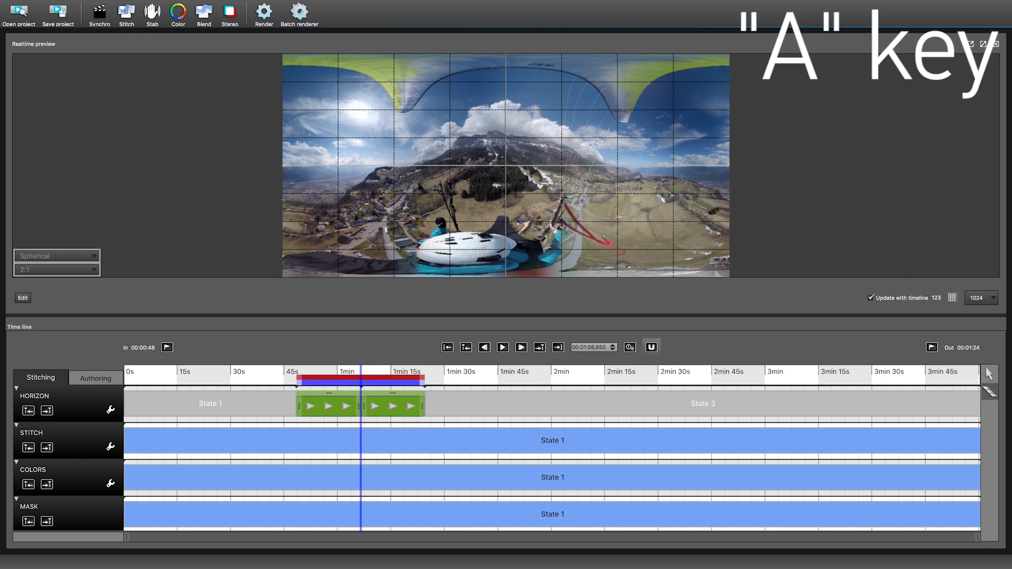
key("a")
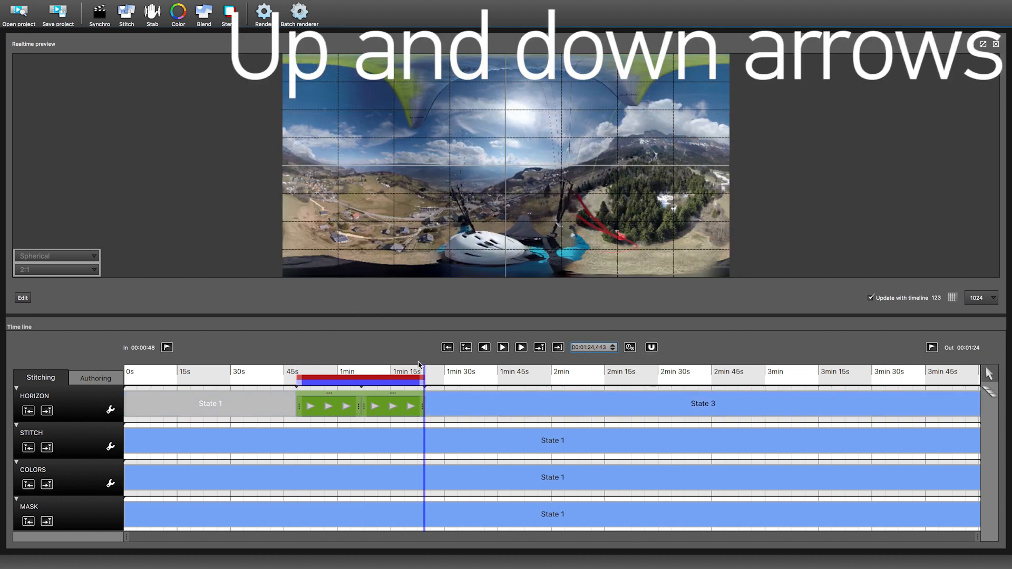
left_click(540, 347)
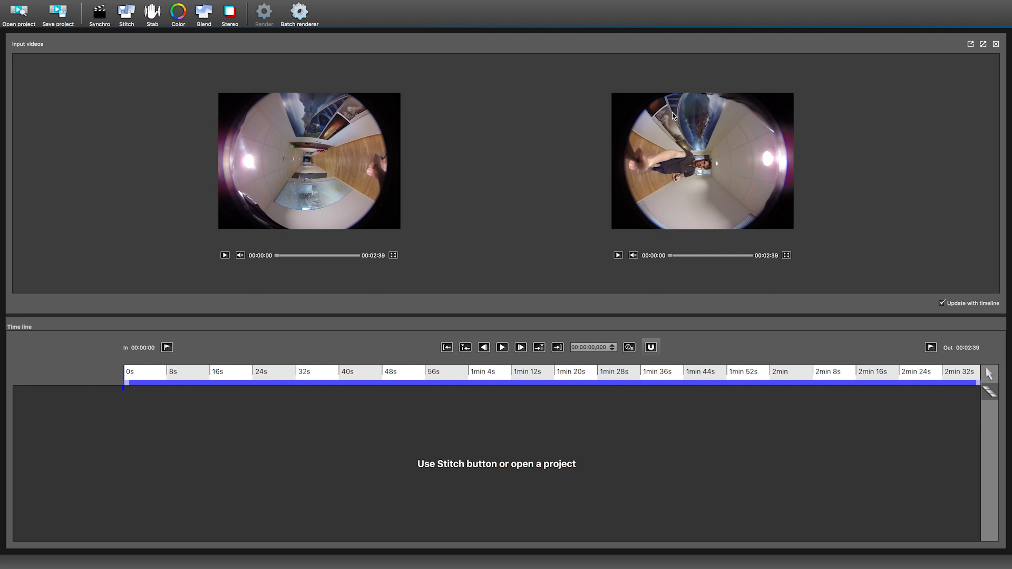
Step: In the Stitch panel, choose the Entaniya 220 preset and Current selection
left_click(126, 12)
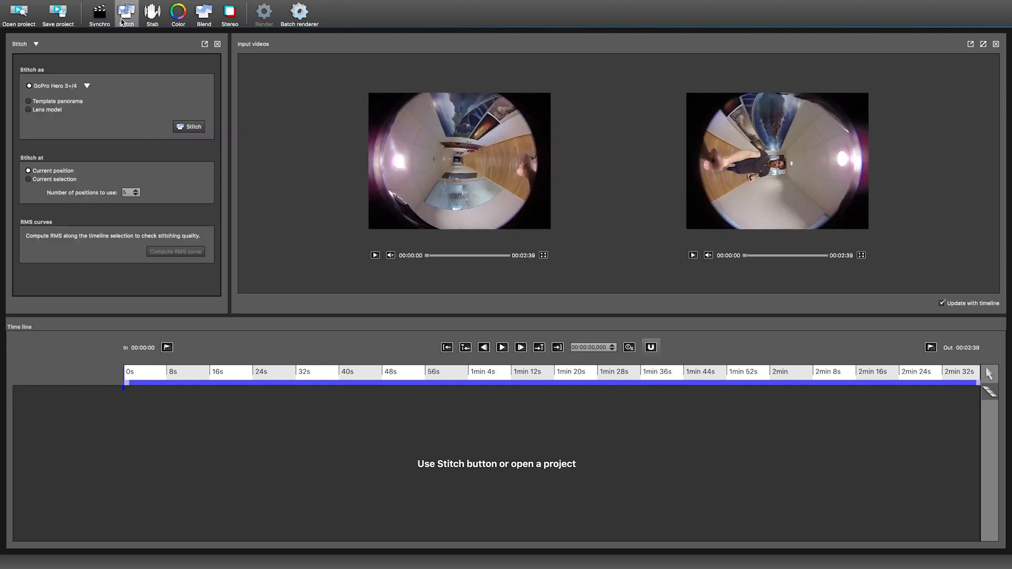
left_click(86, 86)
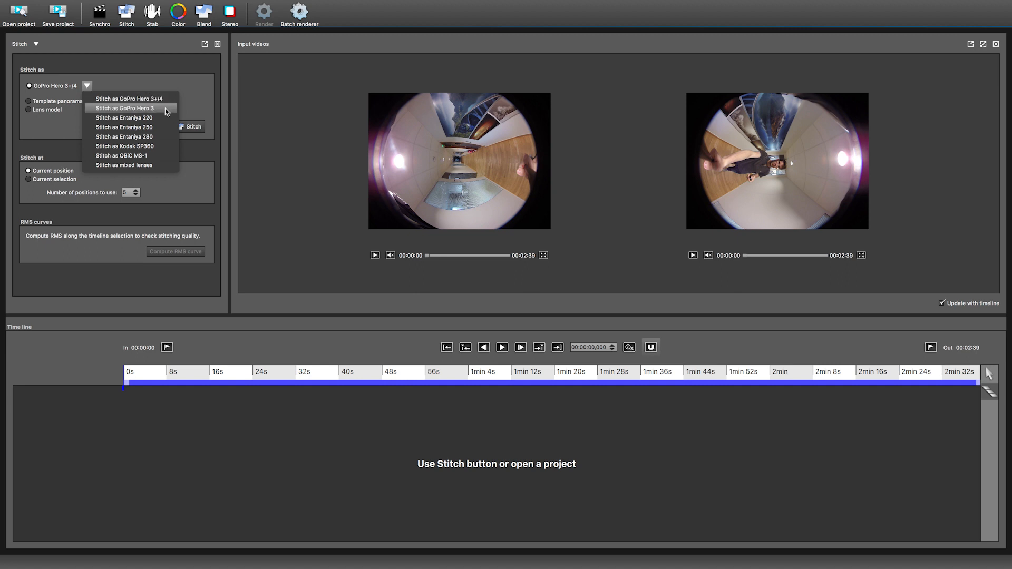
mouse_move(124, 117)
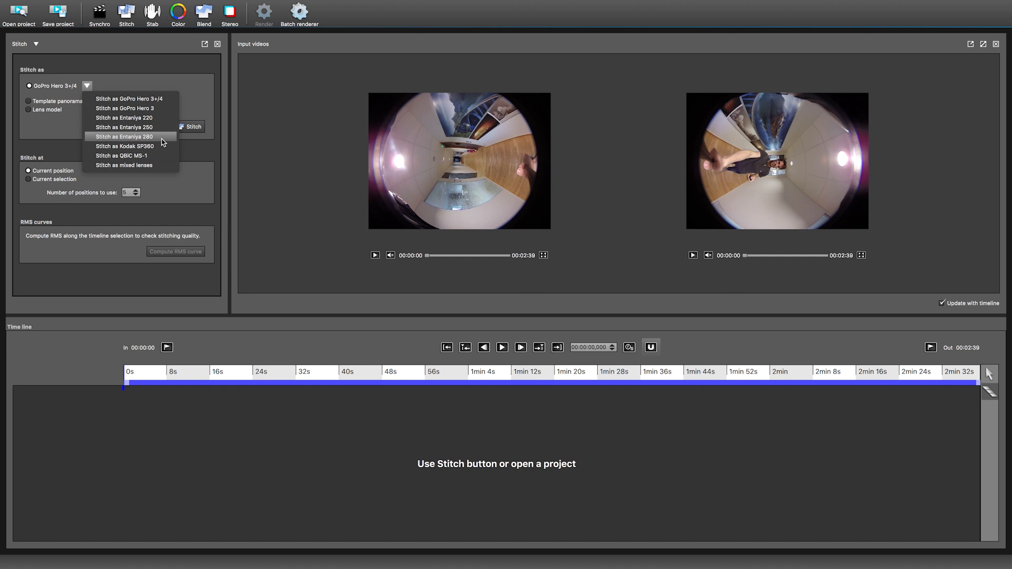
mouse_move(155, 146)
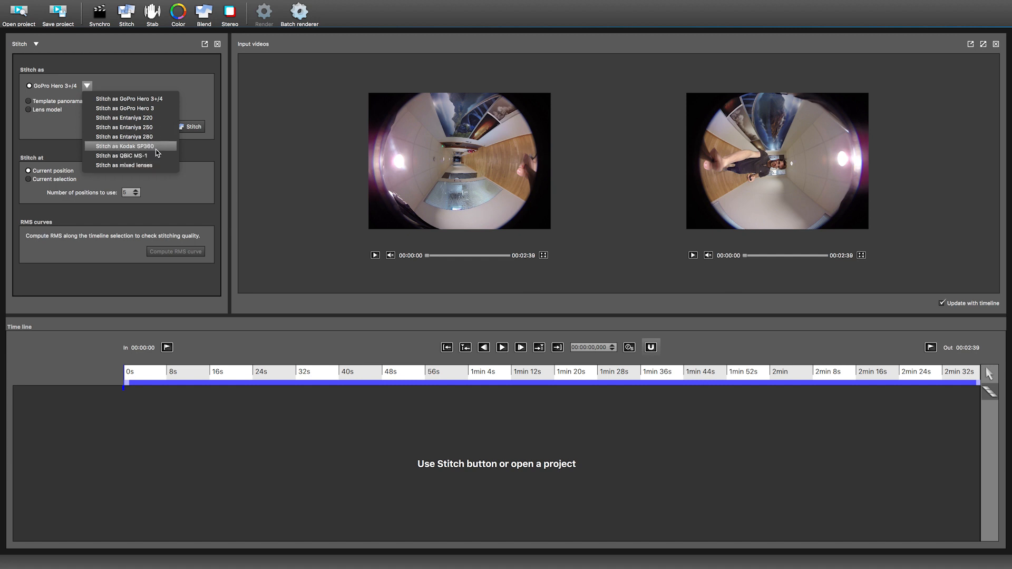
left_click(124, 118)
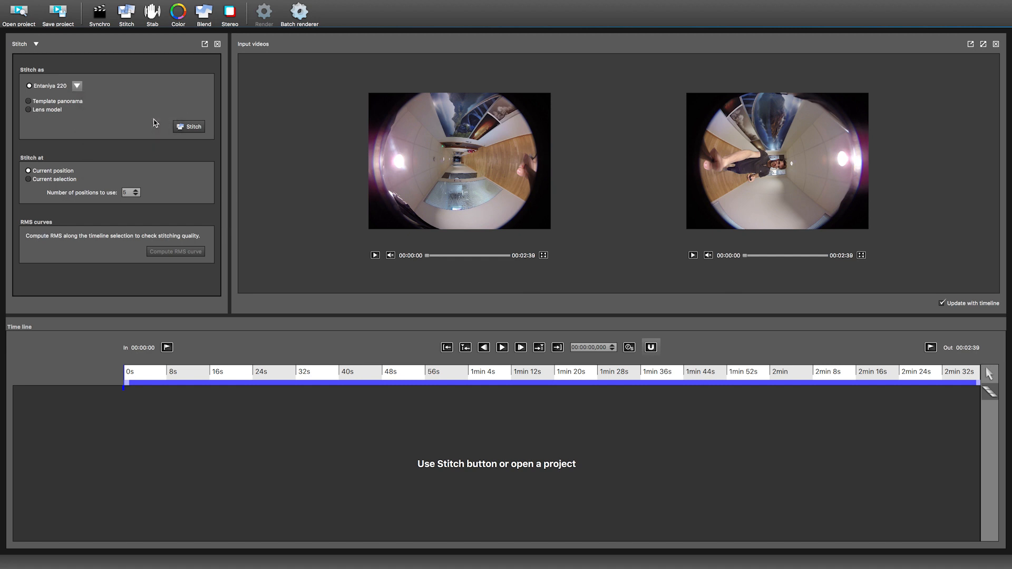
left_click(29, 179)
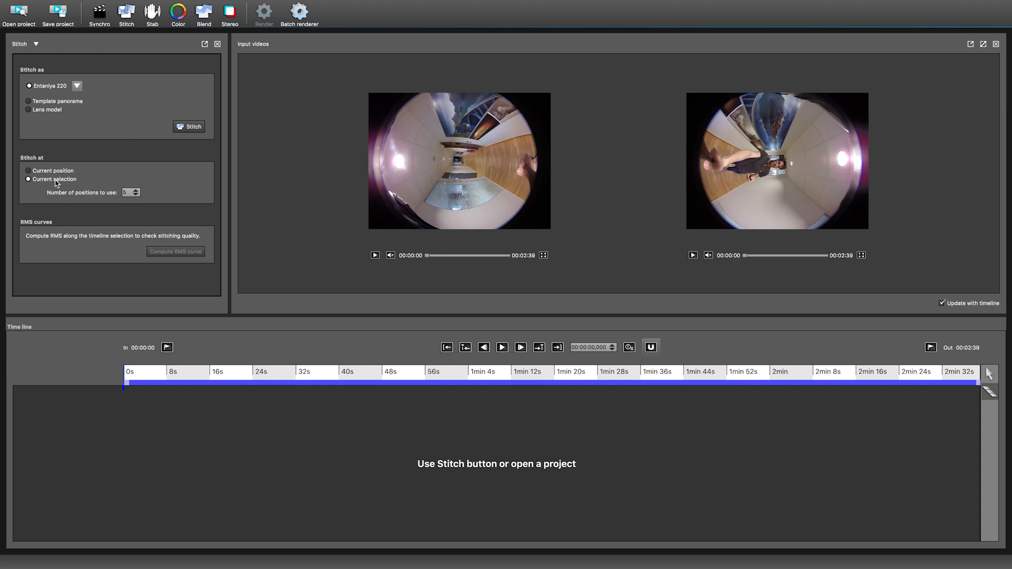
mouse_move(711, 439)
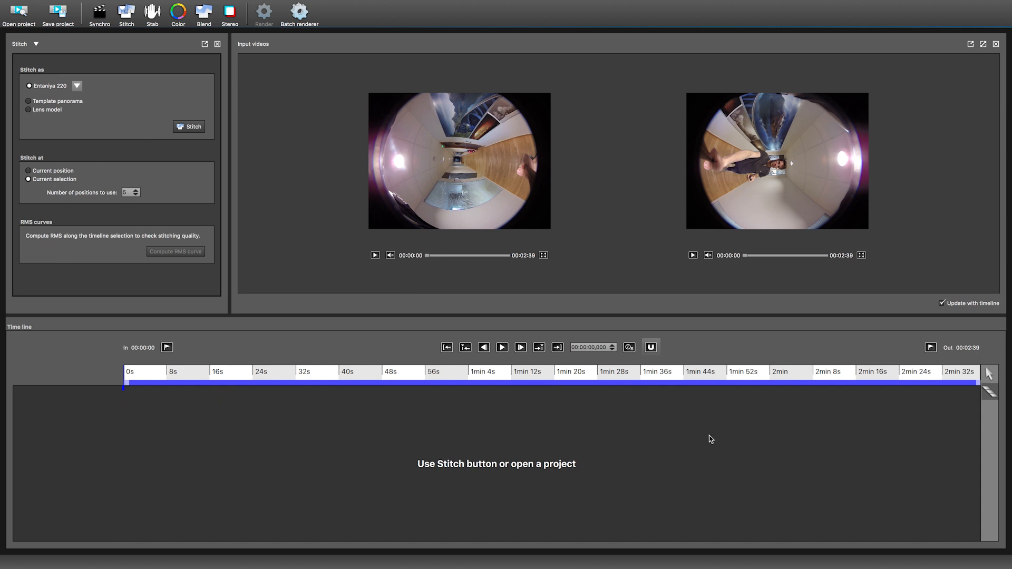
Step: Set the timeline range to start around 8 seconds and run the stitch
left_click(167, 383)
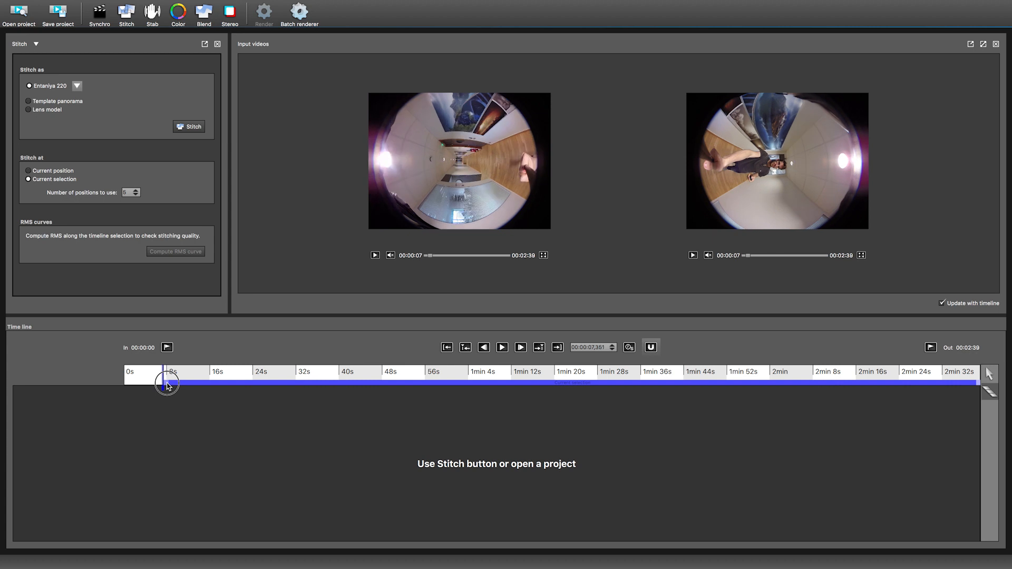
left_click_drag(166, 385, 977, 386)
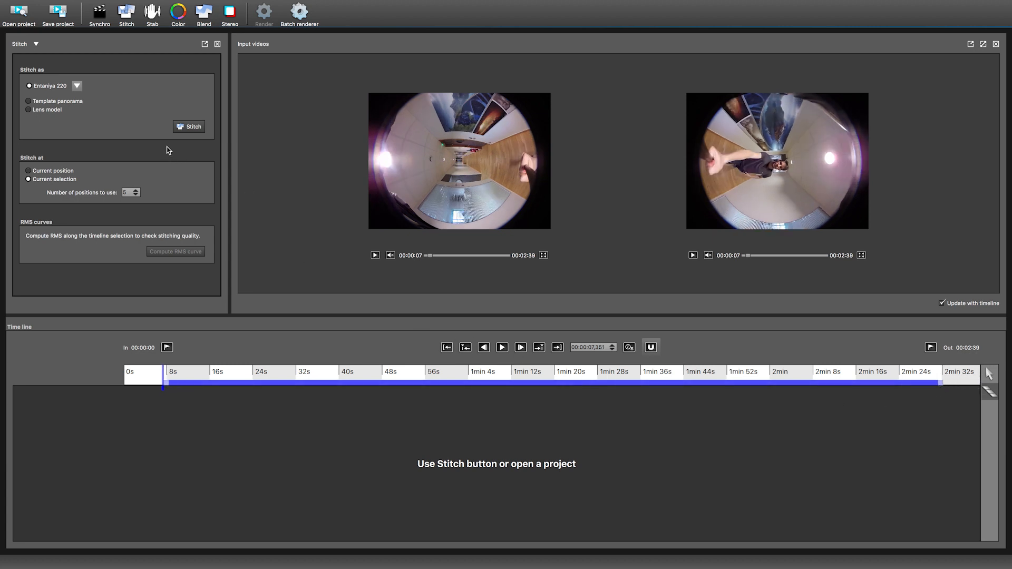
left_click(189, 126)
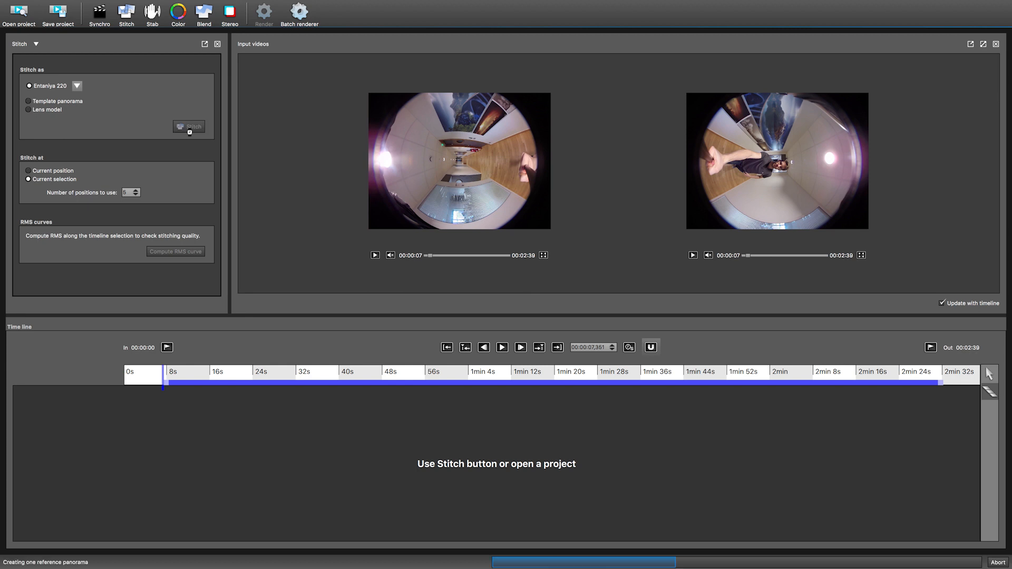
left_click(189, 127)
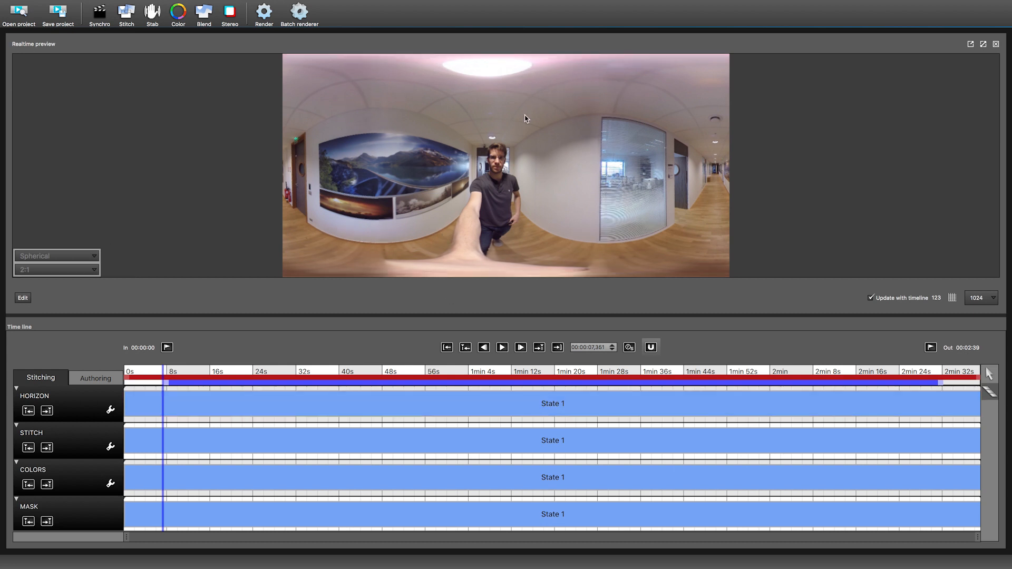
Step: Play the stitched hallway panorama using the timeline transport controls
left_click(520, 347)
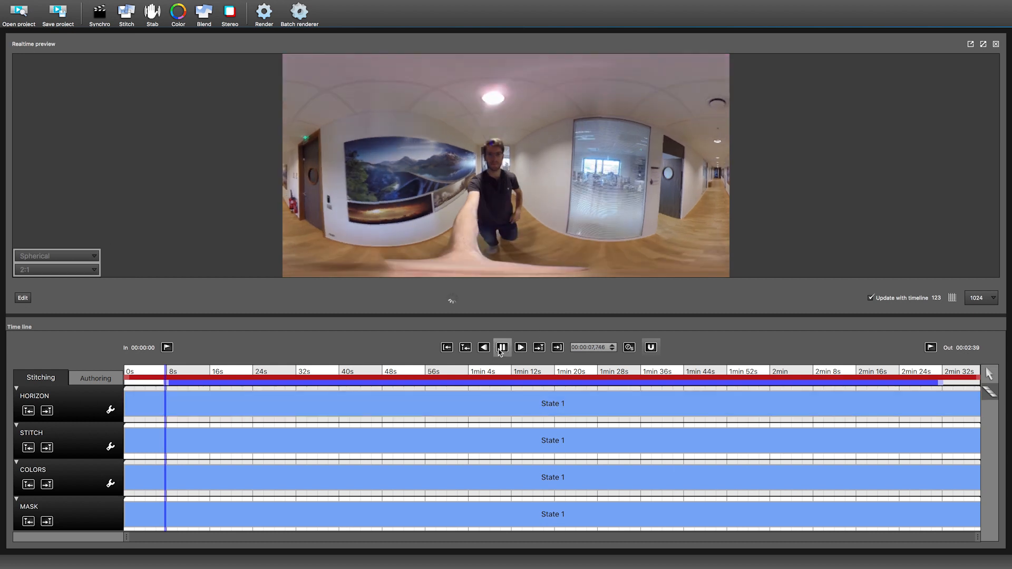
left_click(502, 347)
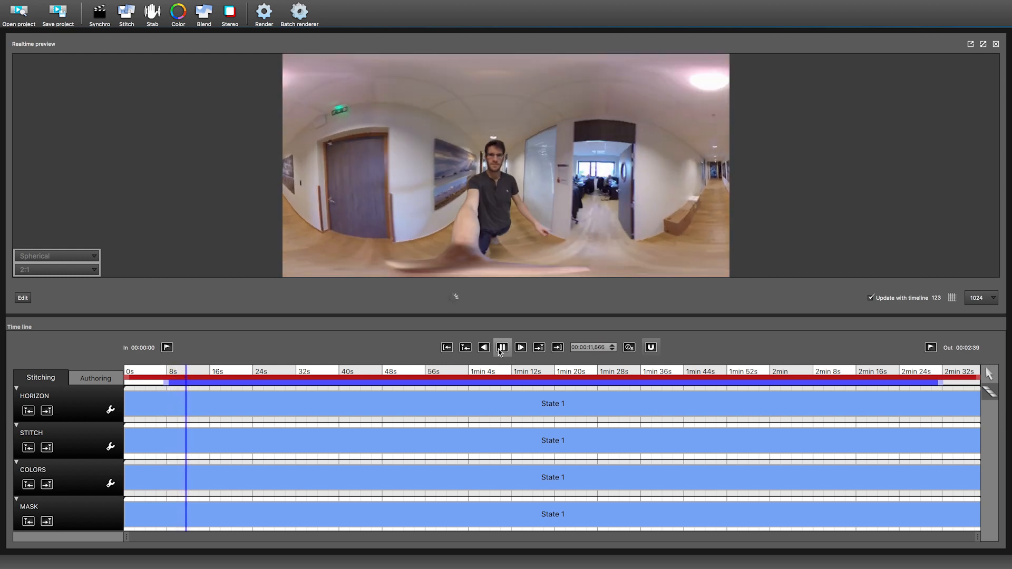
left_click(502, 347)
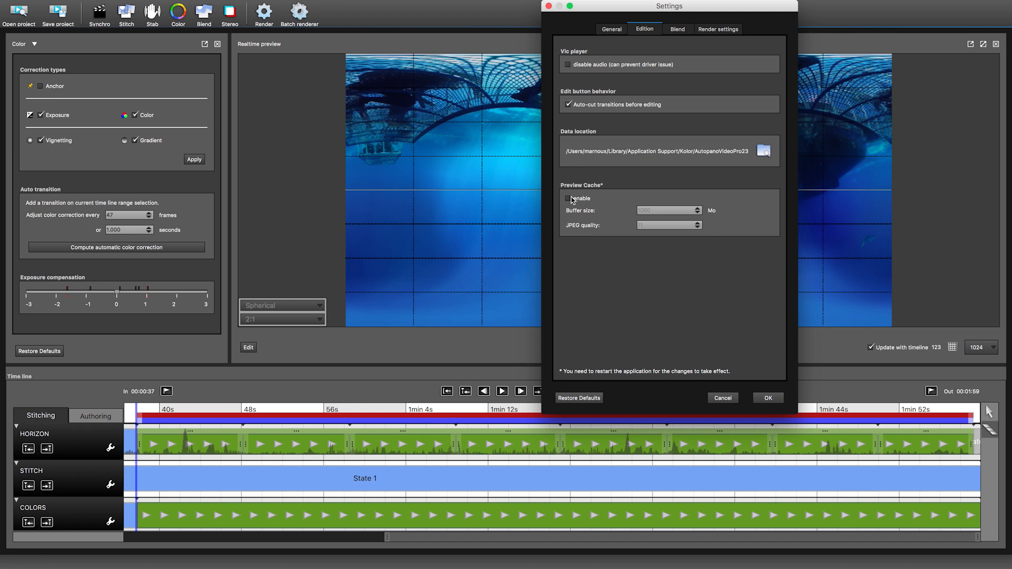
Step: Enable Preview Cache in Settings > Edition and confirm with OK
left_click(568, 199)
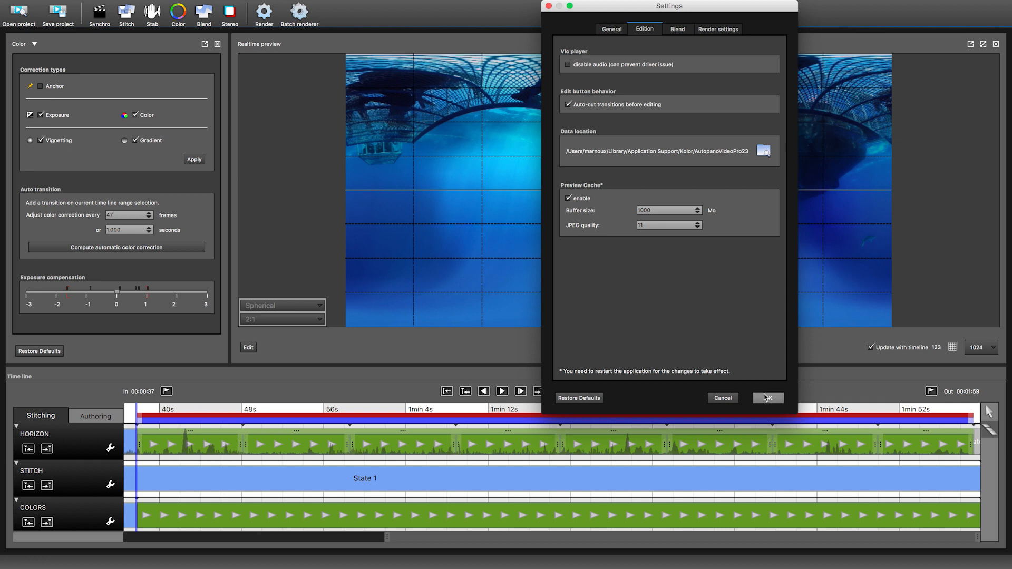
left_click(768, 398)
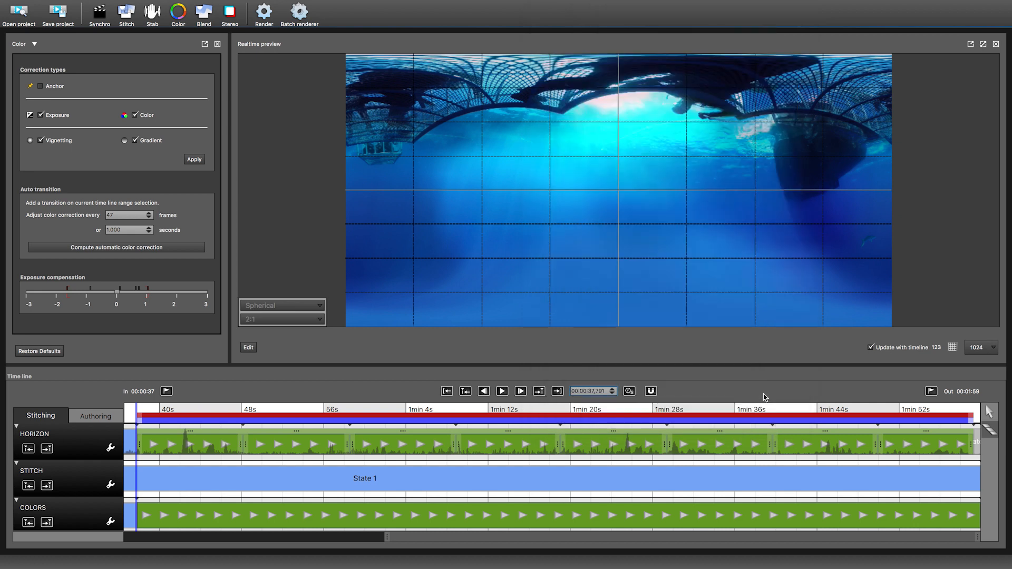
left_click(217, 44)
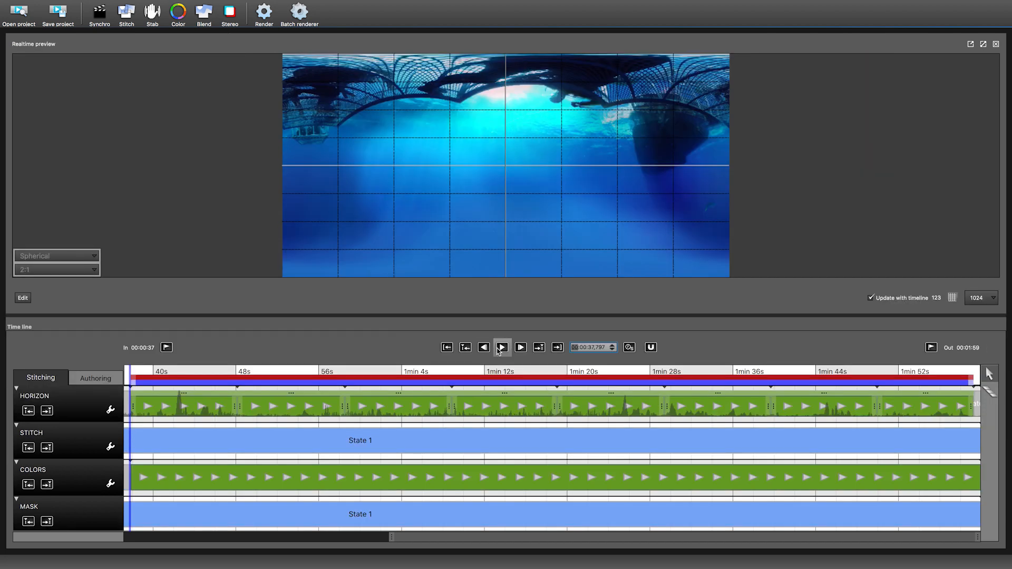
Step: Play the underwater shark panorama and turn on the 123 camera-numbers overlay
left_click(501, 348)
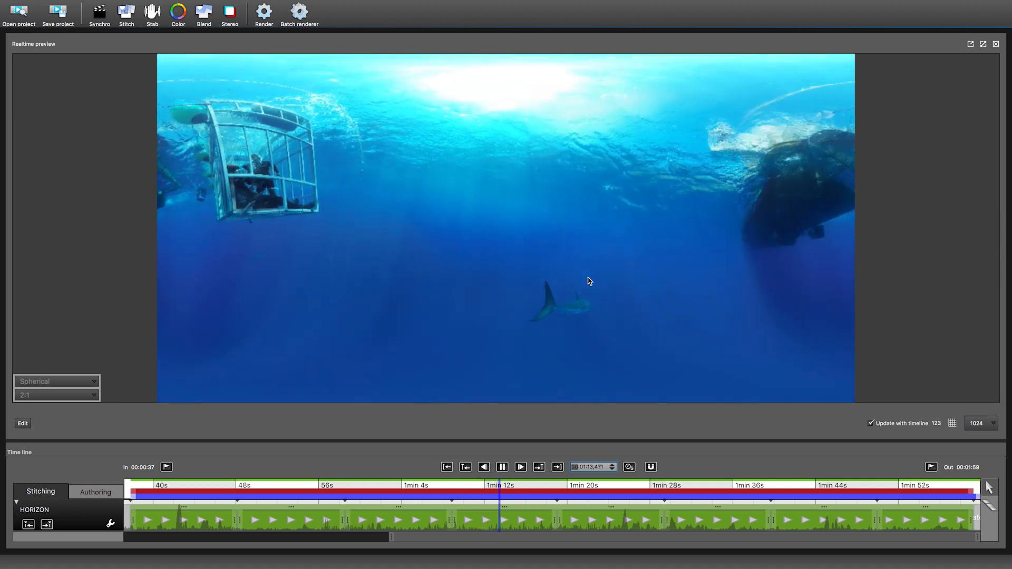
left_click(520, 467)
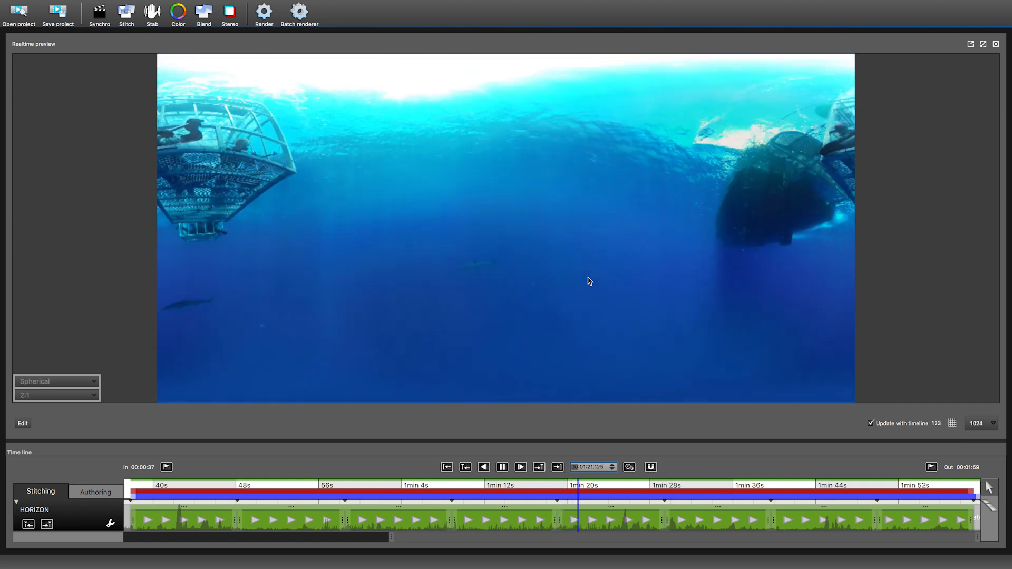
left_click(503, 466)
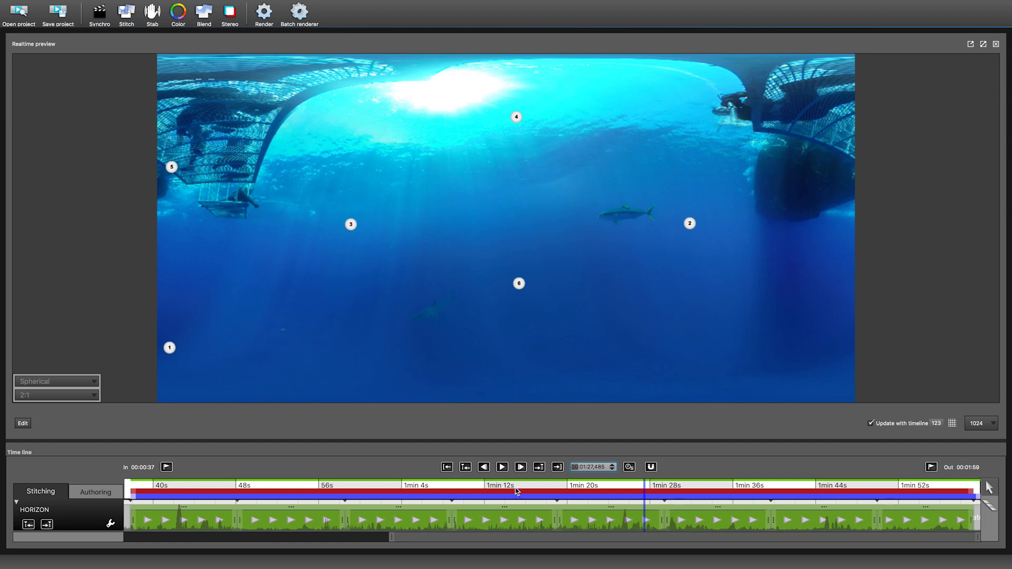
Step: Resume the numbered underwater preview, then bring back the paragliding project with horizon transitions
left_click(502, 466)
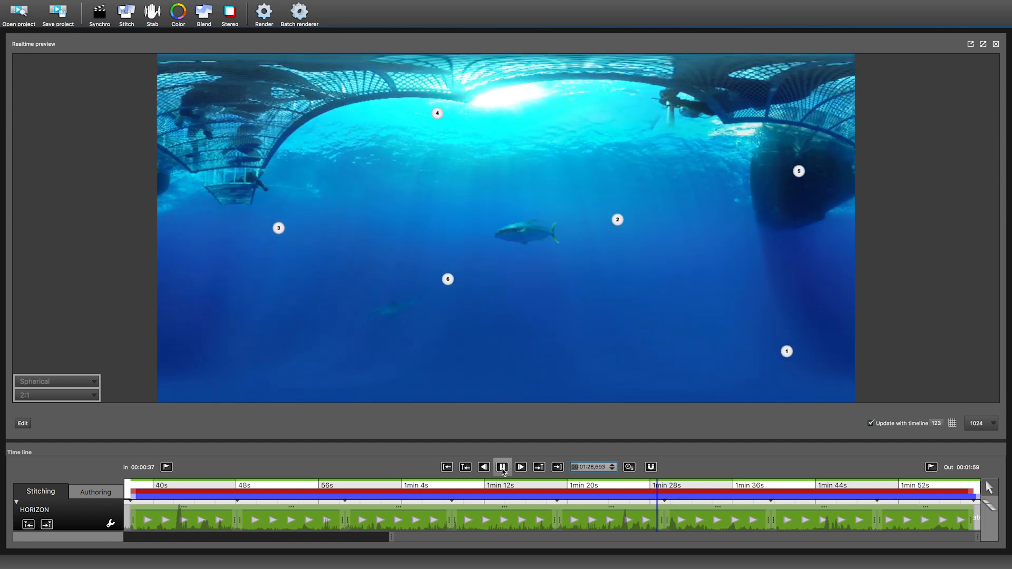
left_click(520, 467)
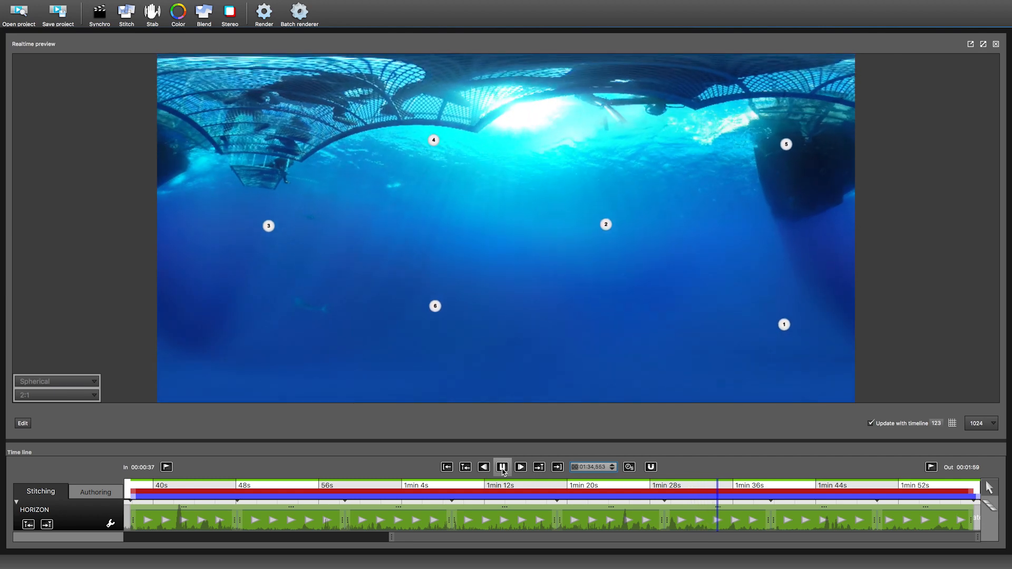
left_click(521, 467)
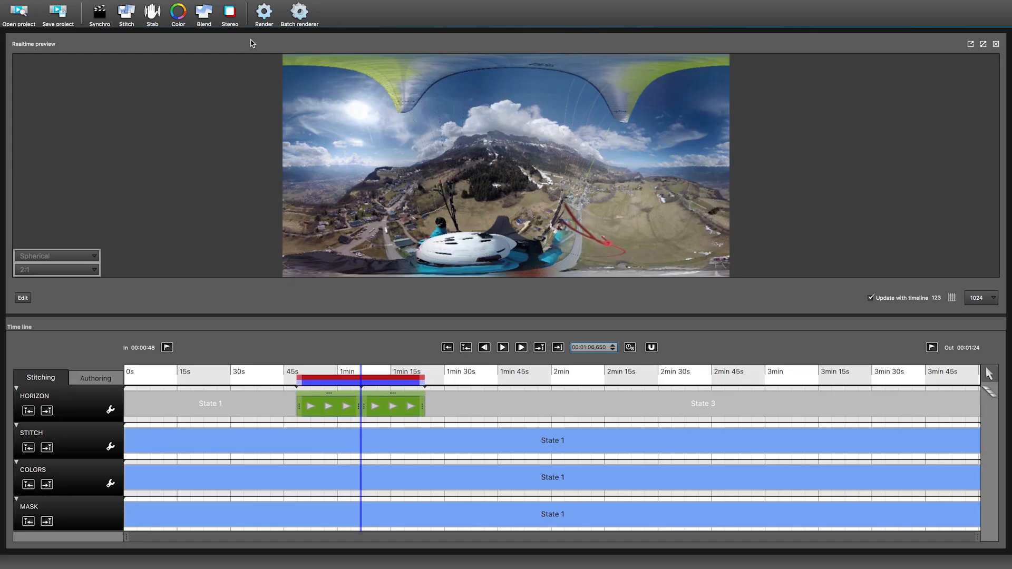
Step: In render settings, choose the H.264 4K UHDTV preset and 29.97 fps
left_click(264, 12)
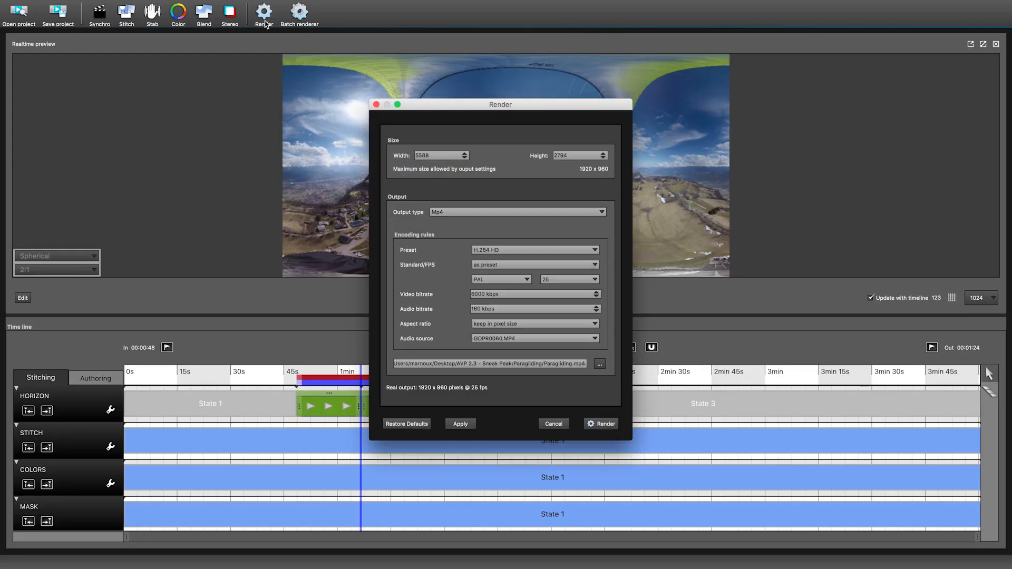
mouse_move(508, 244)
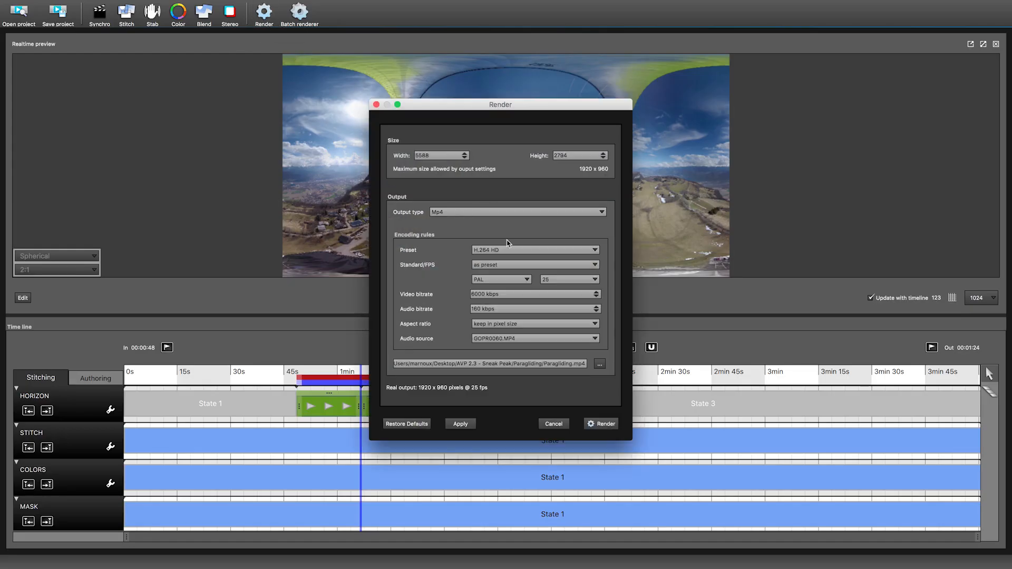
left_click(534, 250)
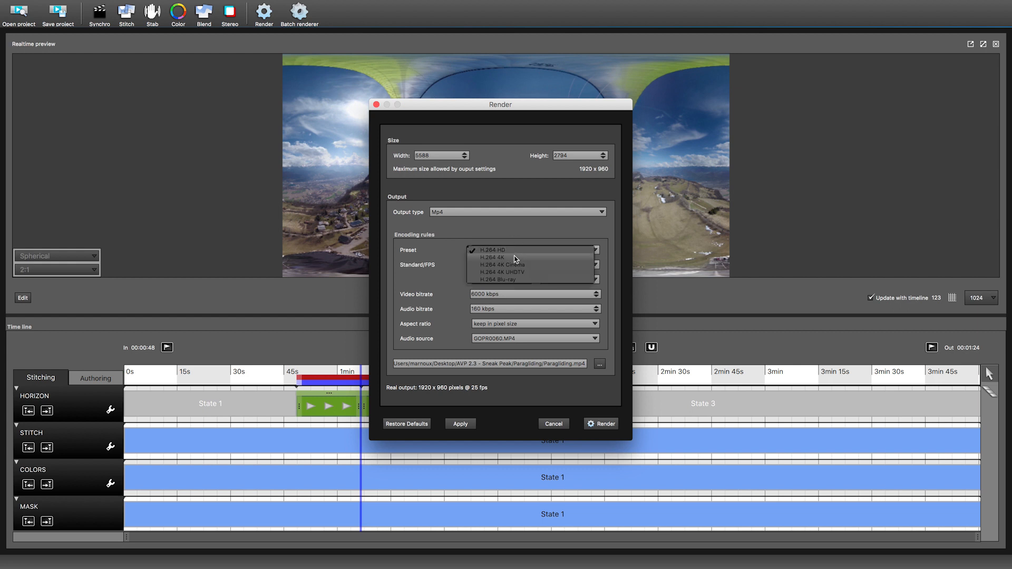
left_click(503, 272)
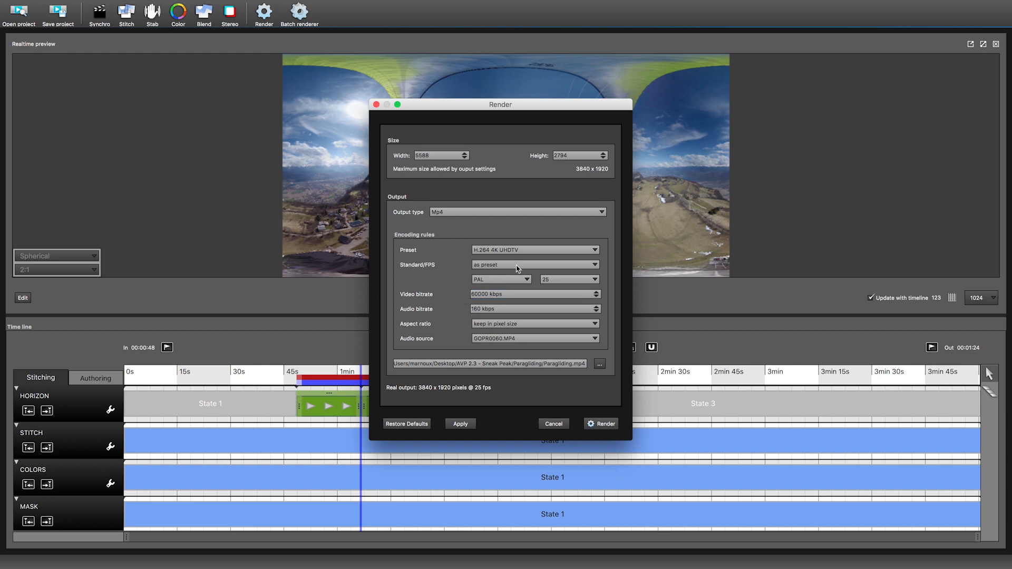
left_click(569, 279)
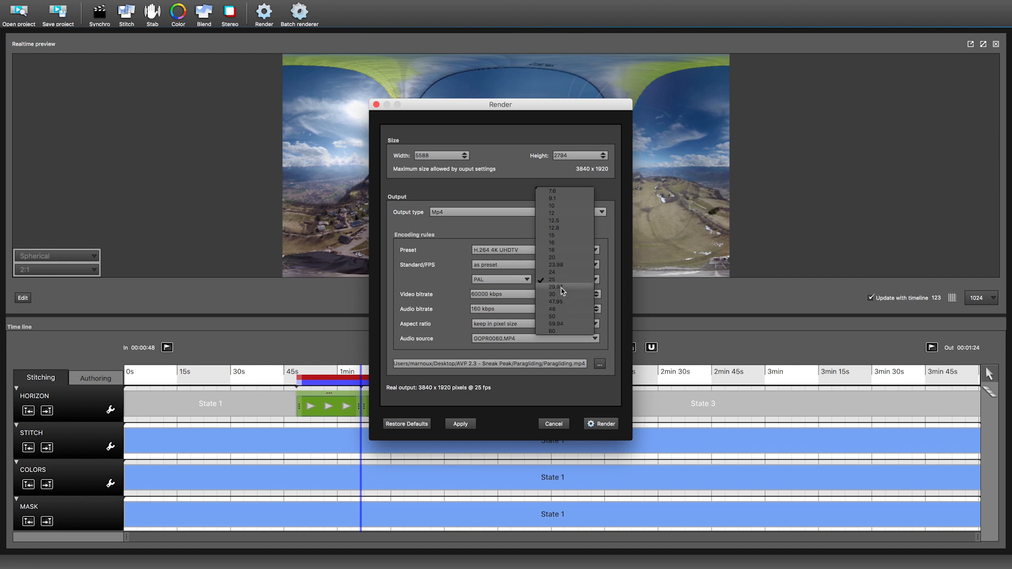
left_click(554, 287)
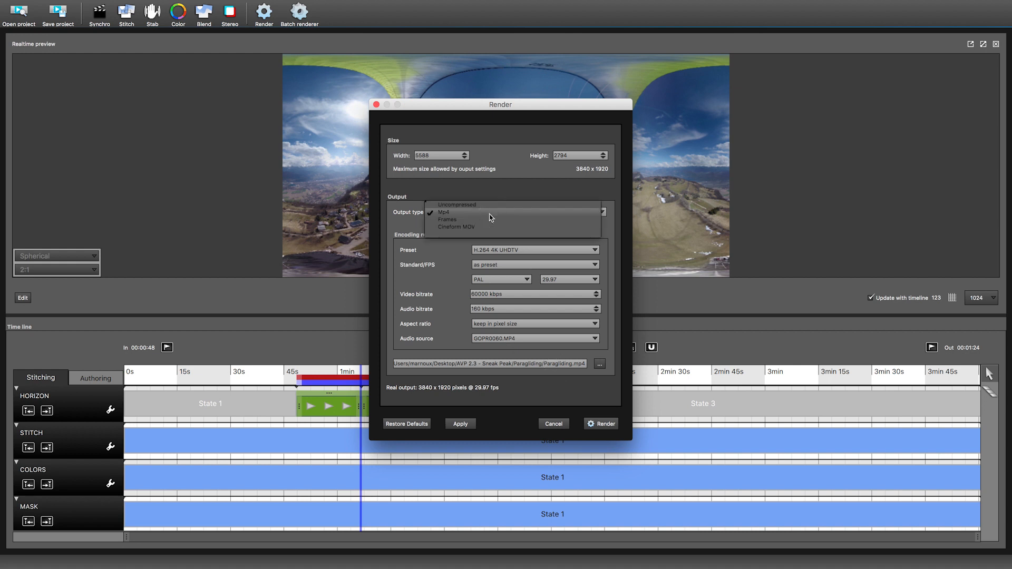
Step: Try Cineform MOV output, quality Medium then Low, width 4096, then cancel
left_click(457, 227)
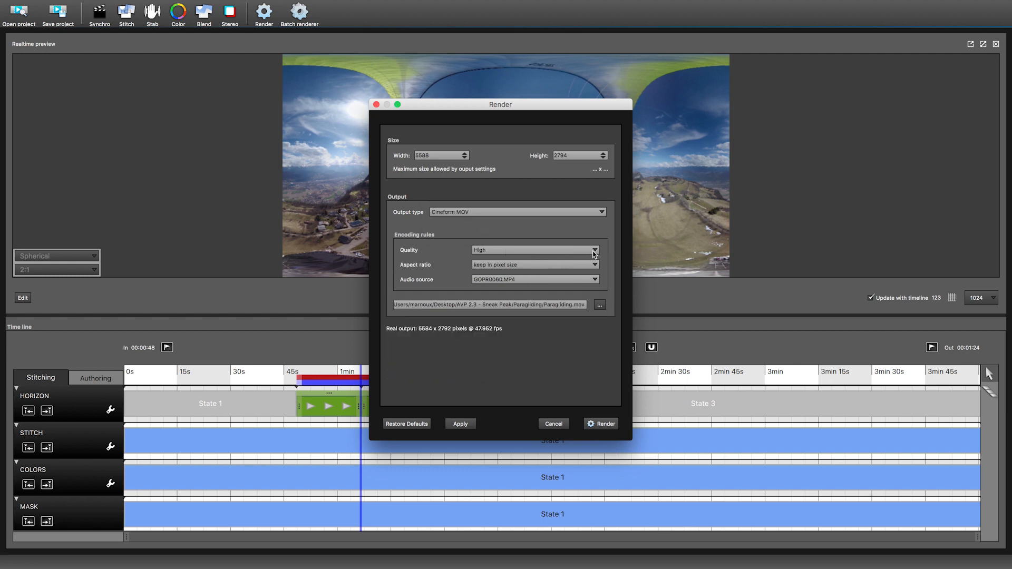
left_click(533, 250)
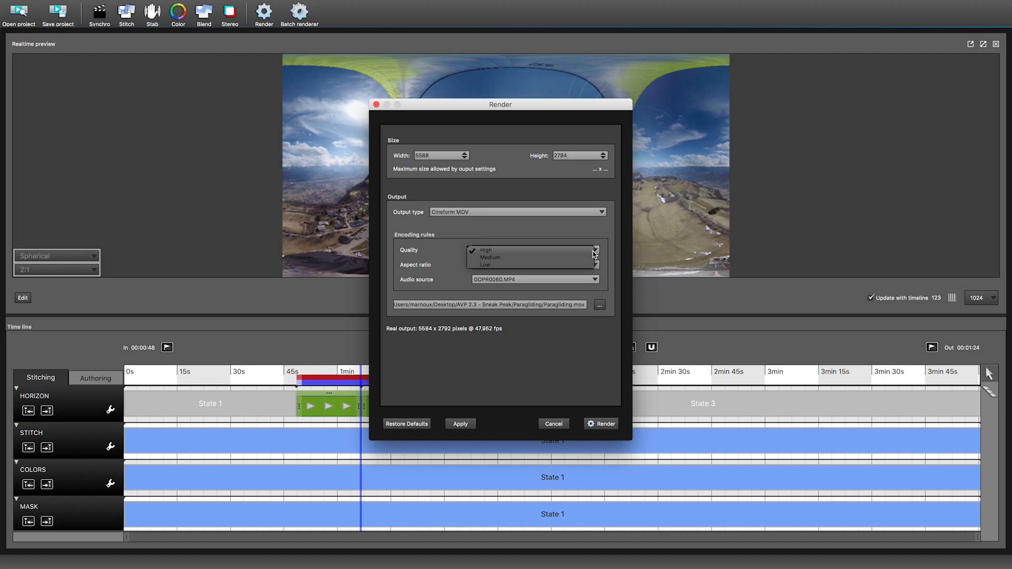
left_click(489, 257)
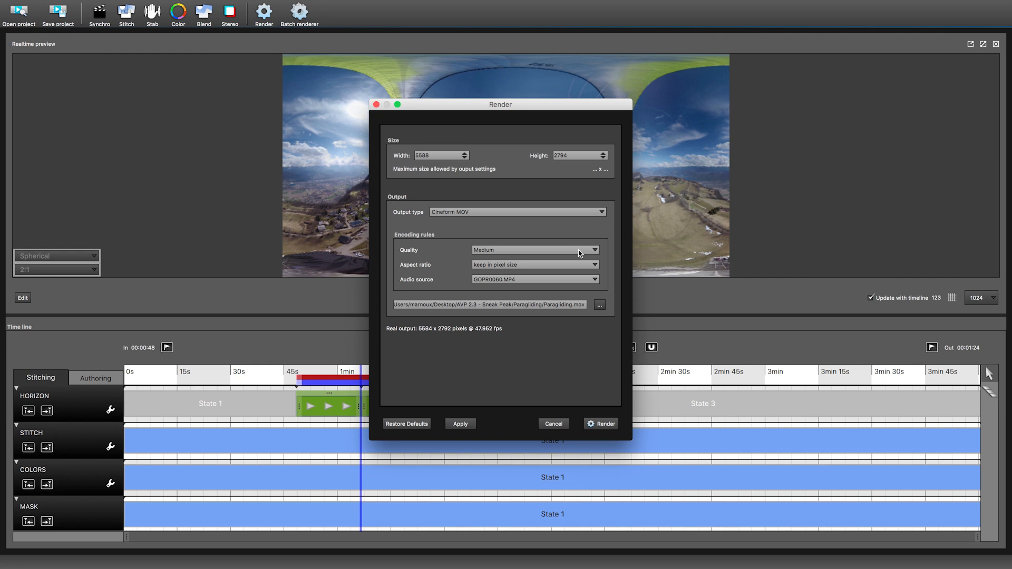
left_click(535, 250)
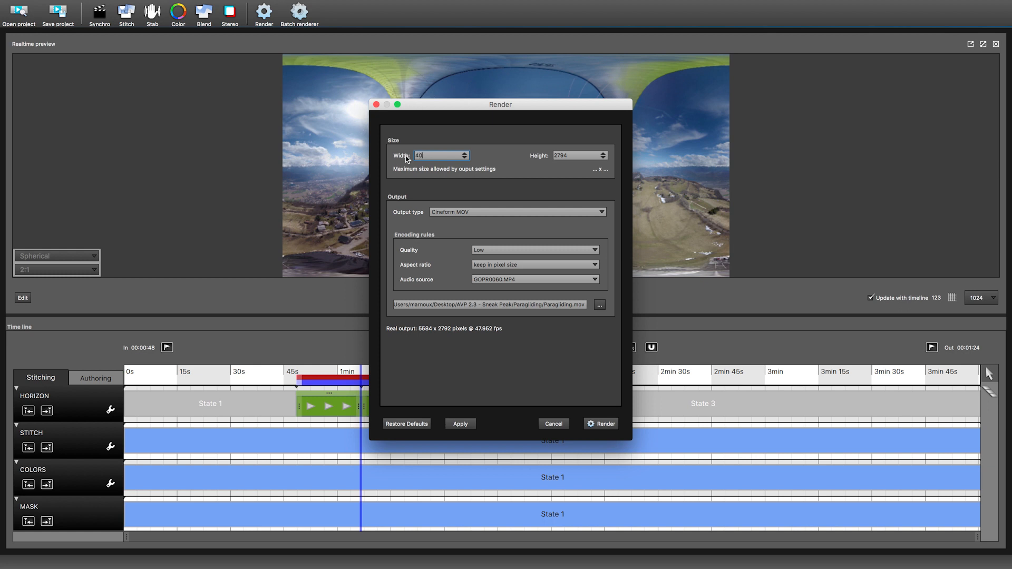
type("4096")
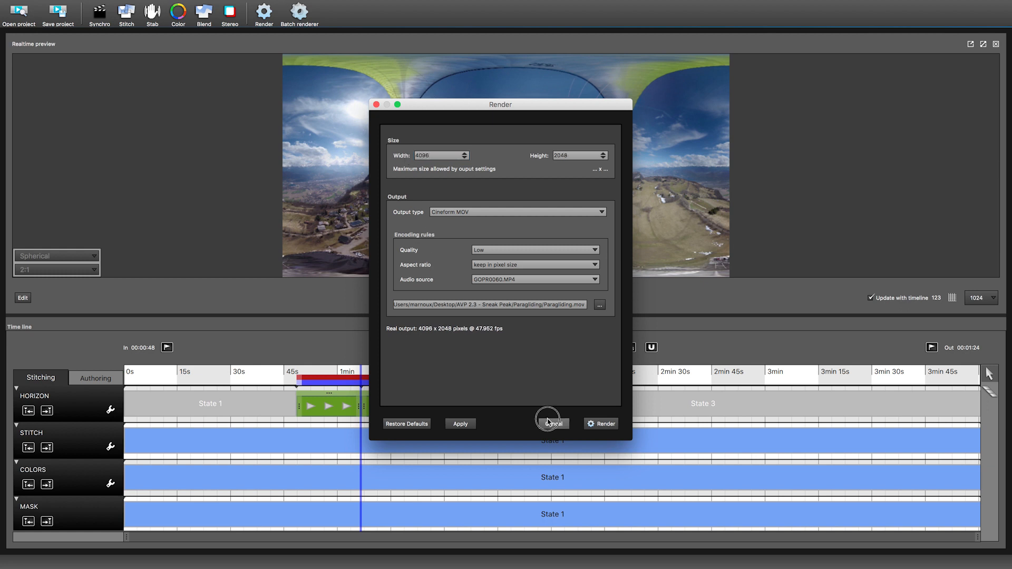
left_click(551, 424)
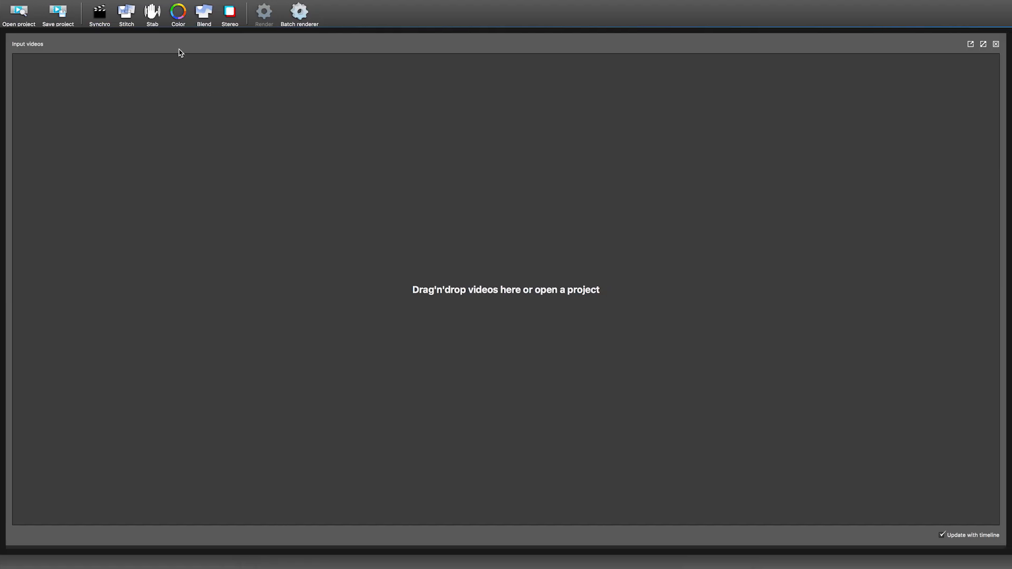
Step: Add Paragliding 1.1.kava to the batch renderer queue
left_click(299, 11)
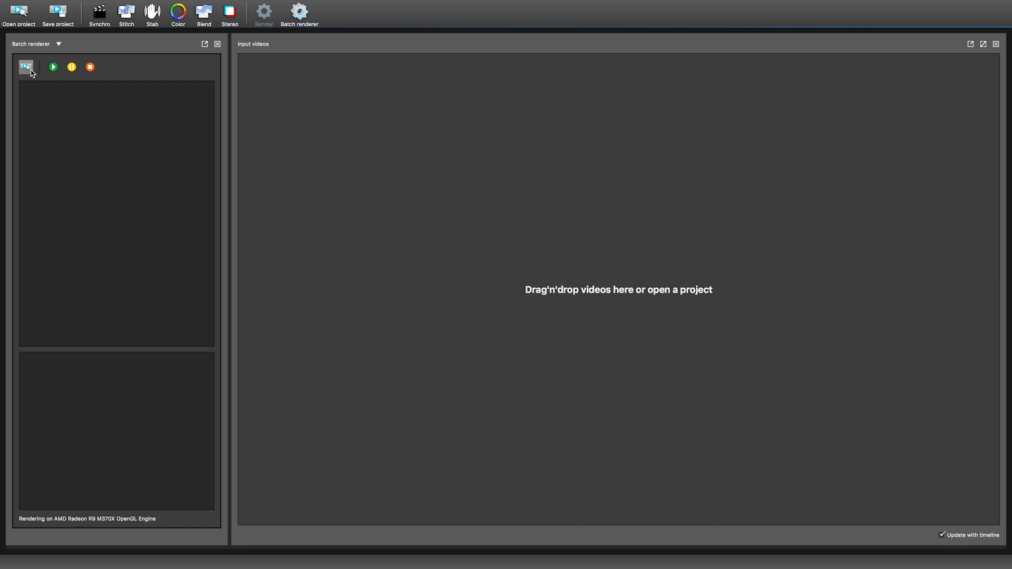
left_click(26, 66)
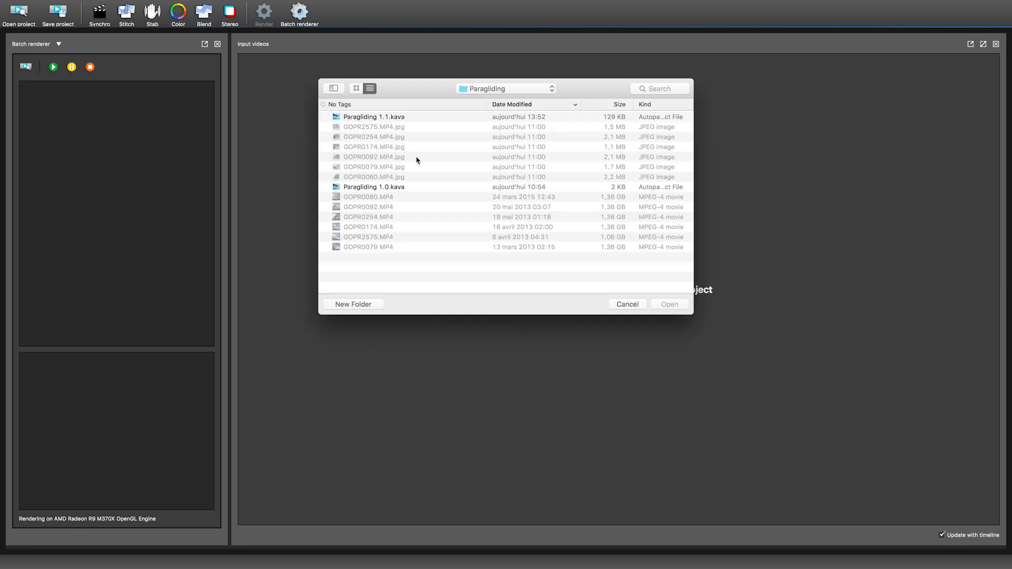
left_click(373, 117)
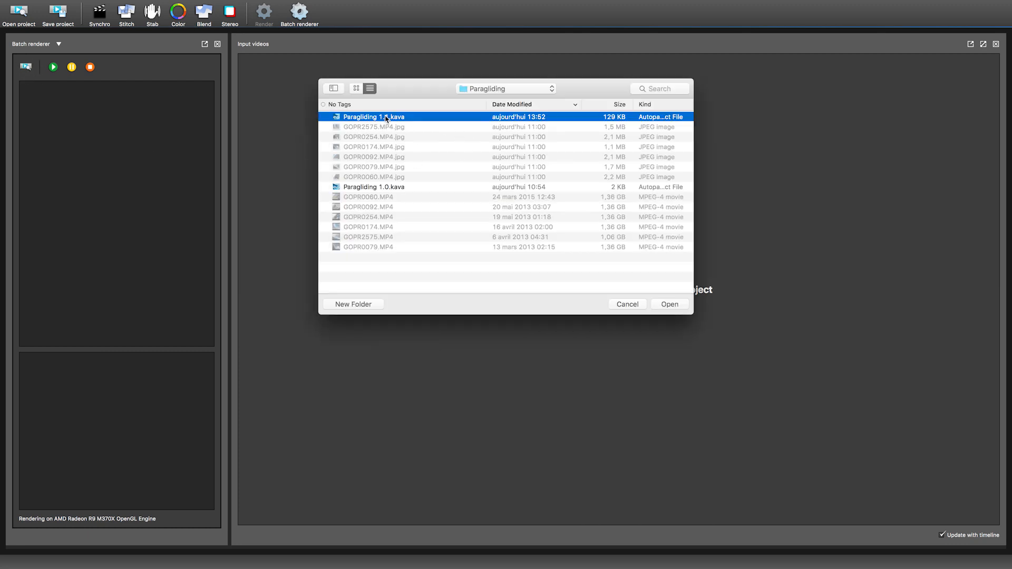
left_click(670, 304)
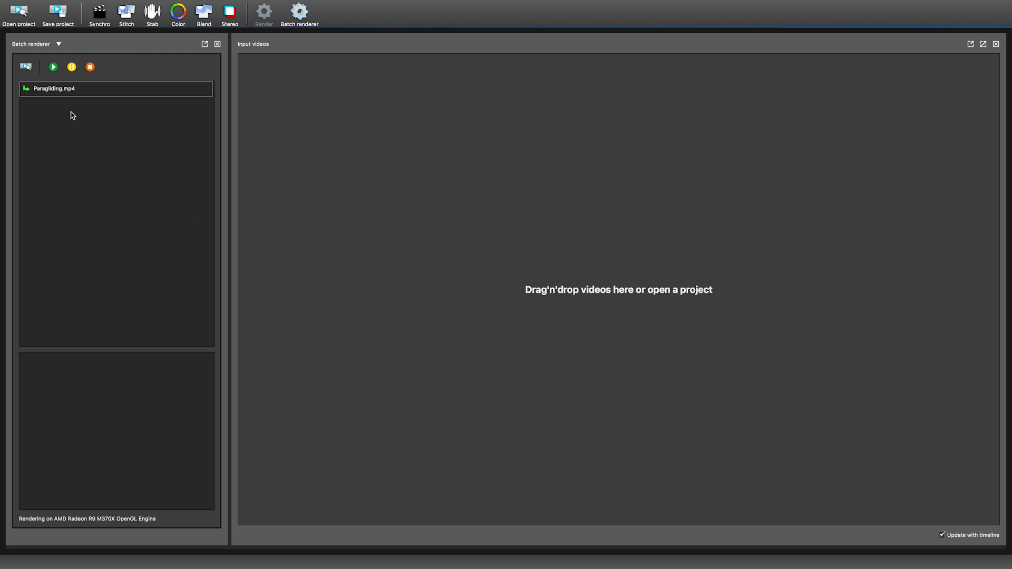
Step: Add AVP 2.0 - project 1.0.kava from the Velo Martin folder and start rendering
left_click(18, 12)
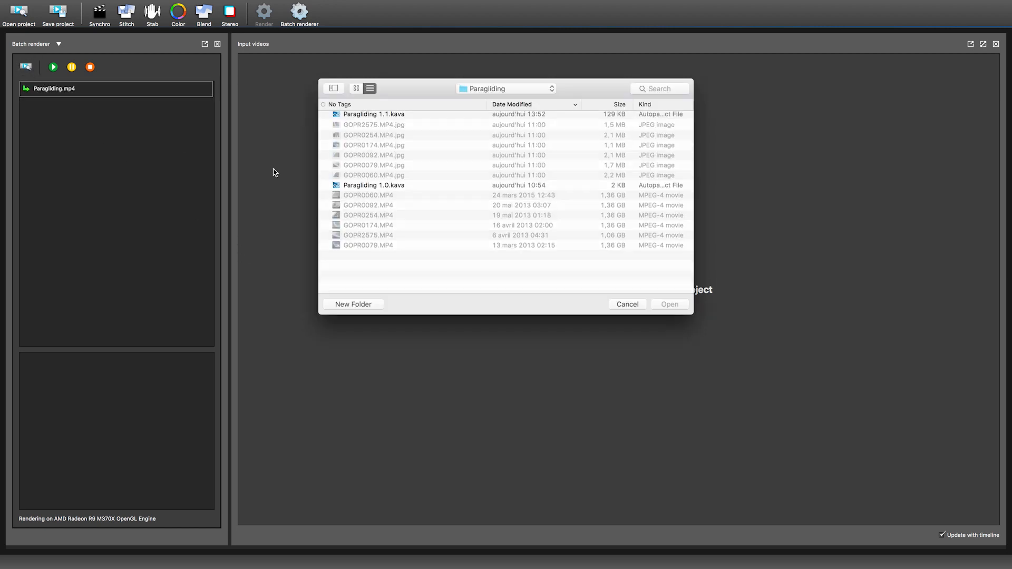
left_click(506, 89)
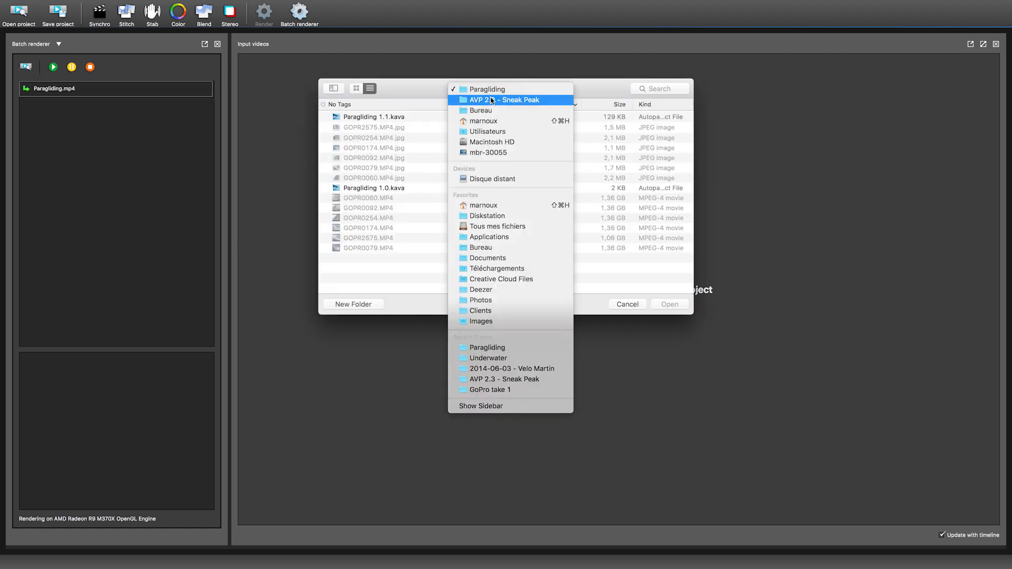
left_click(512, 369)
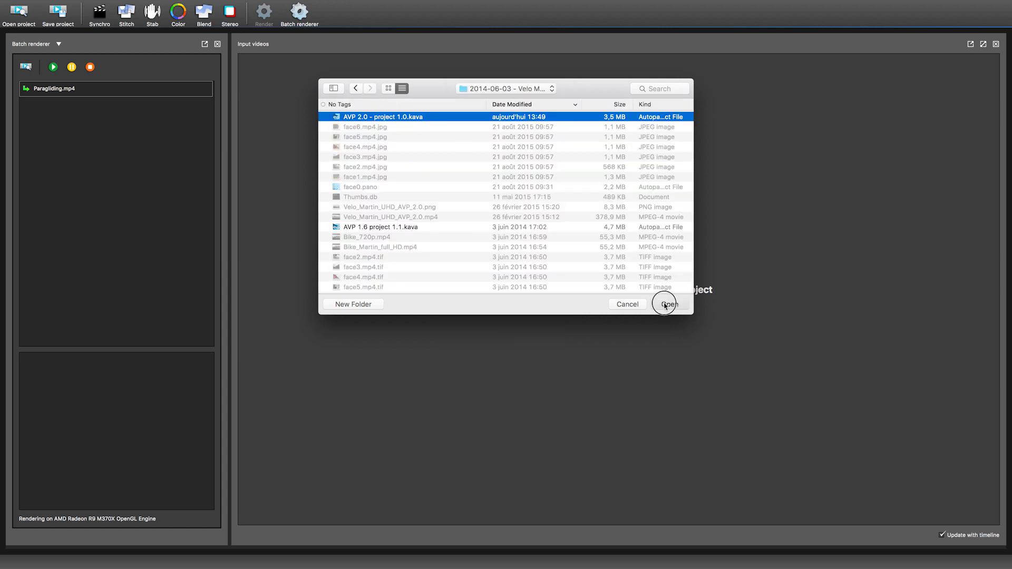
left_click(668, 304)
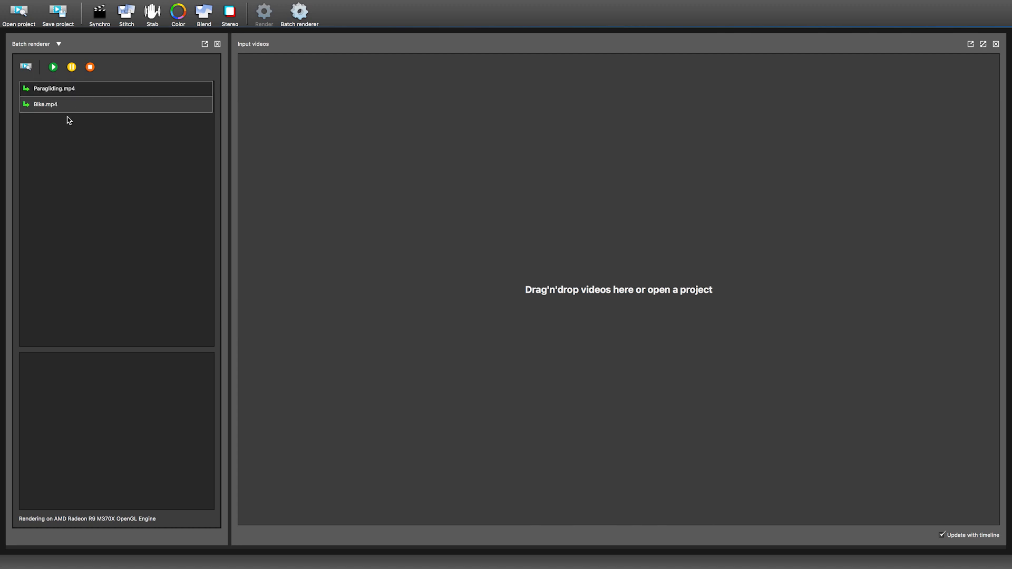
left_click(52, 67)
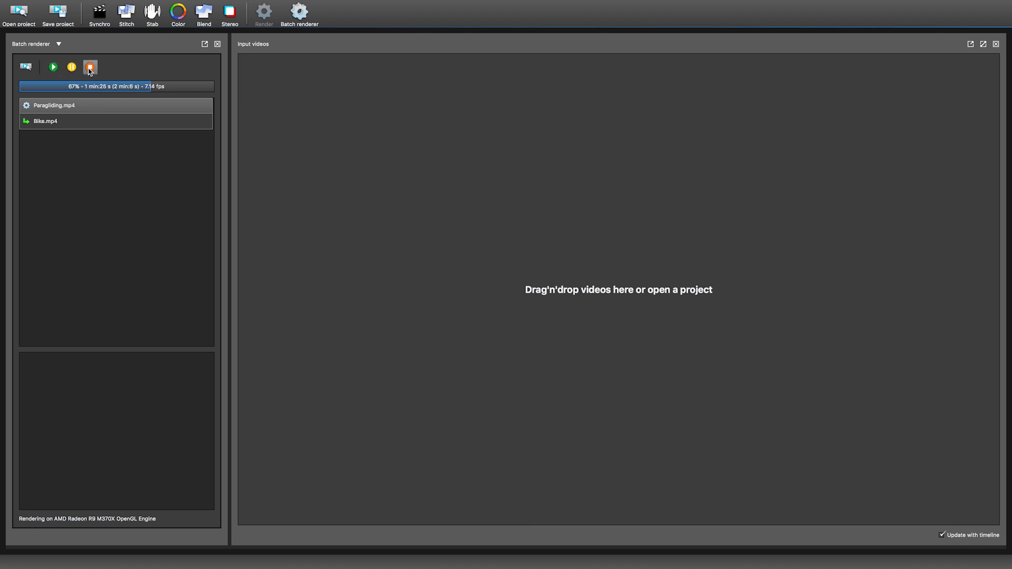
Step: Stop the render, quit and relaunch, recovering unfinished Bike.mp4 into the batch queue
left_click(89, 66)
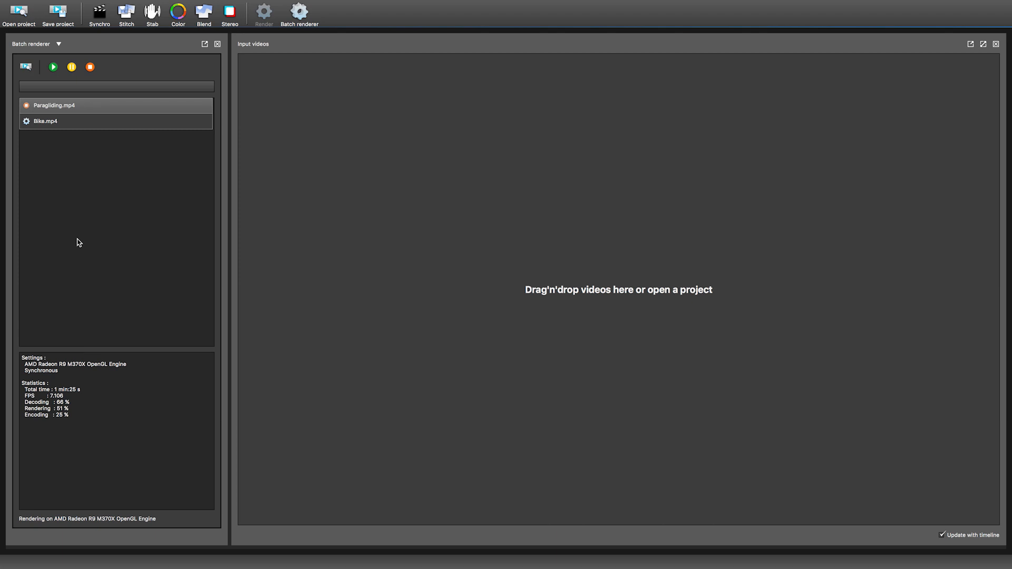
mouse_move(74, 146)
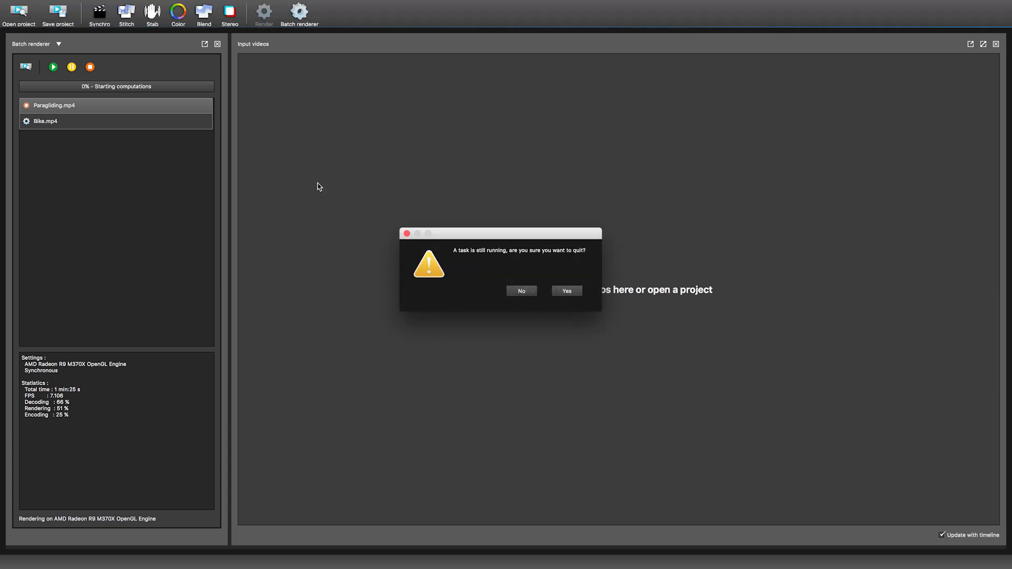
left_click(566, 291)
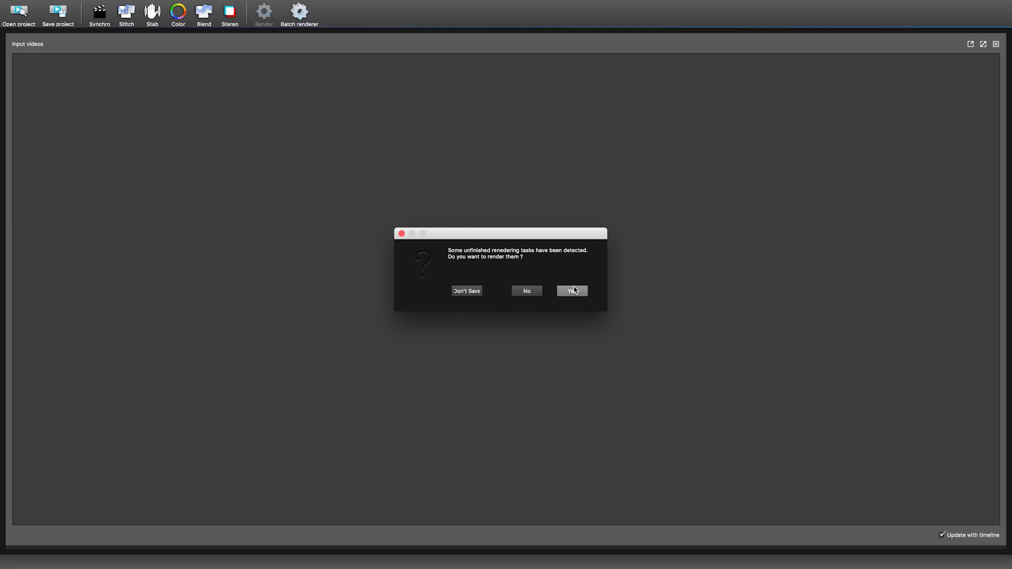
left_click(572, 291)
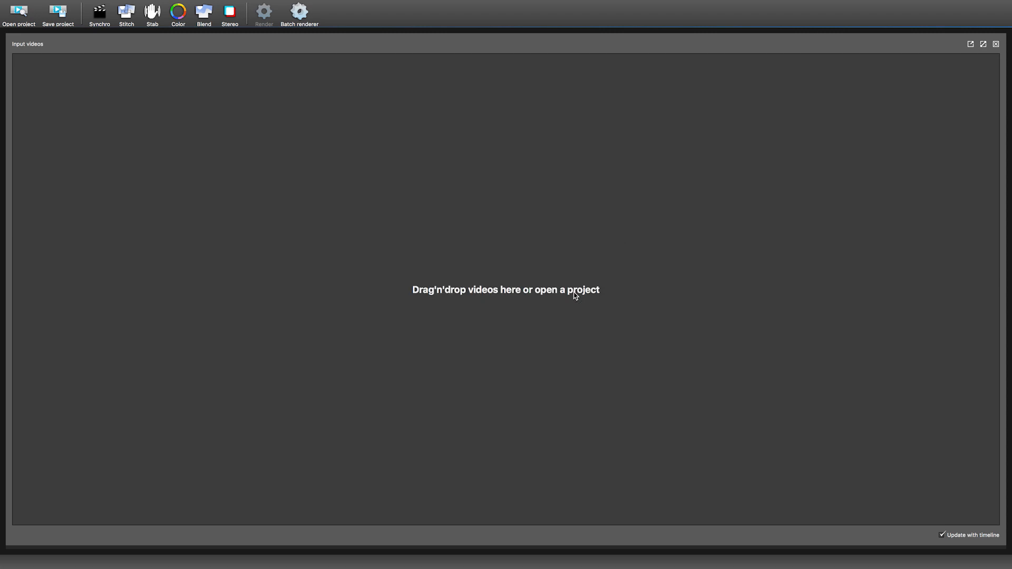
left_click(299, 11)
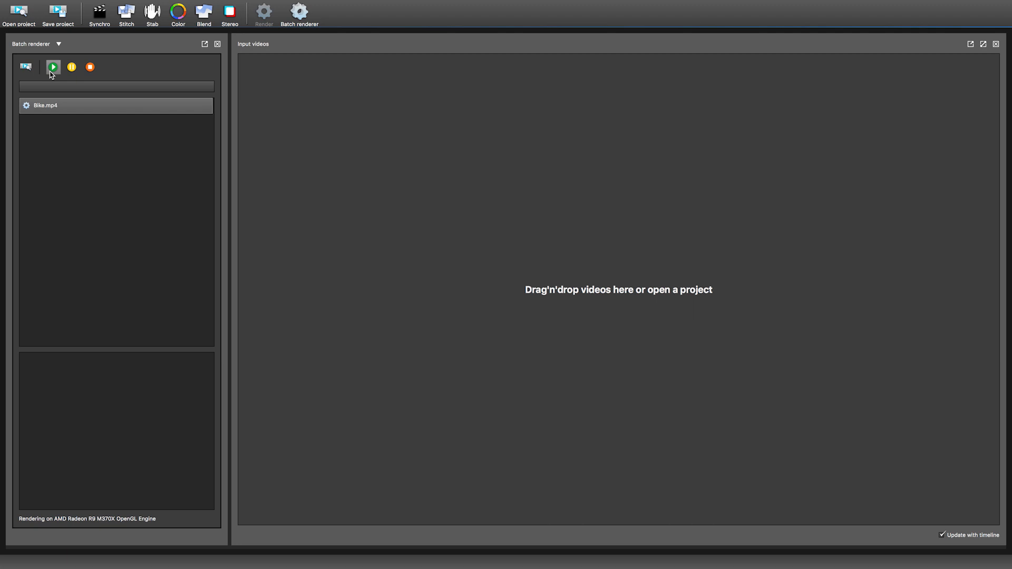
Step: Start rendering the restored Bike.mp4 task in the batch renderer
left_click(53, 66)
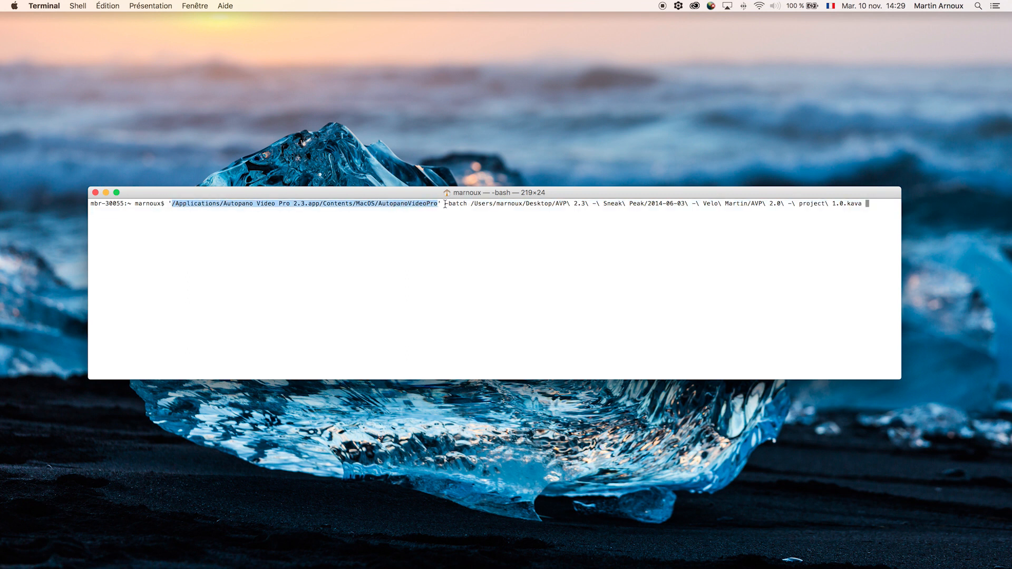
Step: Launch the AutopanoVideoPro -batch command on the Velo Martin .kava project
double_click(456, 204)
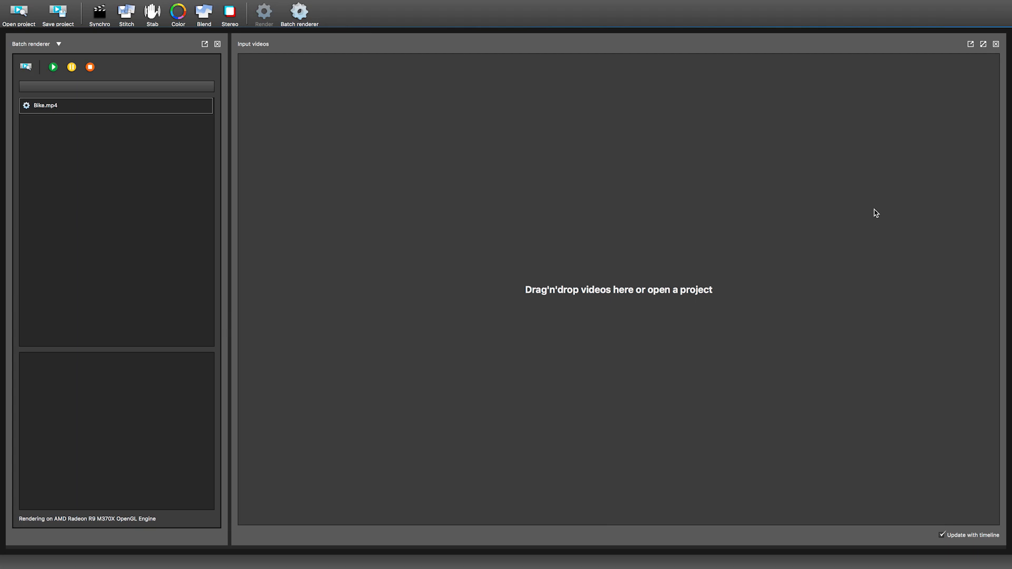
mouse_move(66, 132)
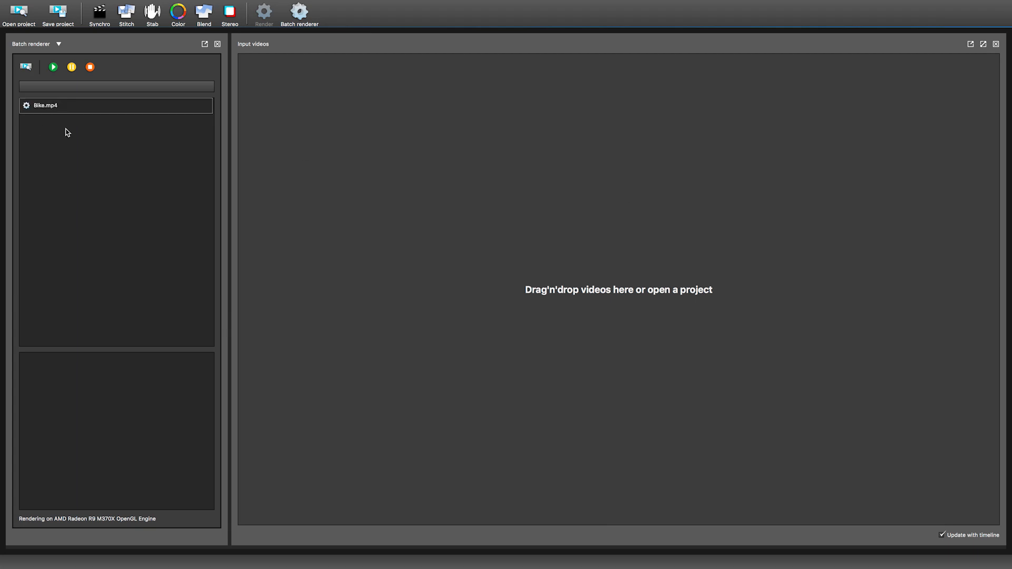
Step: Check the Bike.mp4 batch queue and read Terminal's spherical file-settings output
left_click(52, 66)
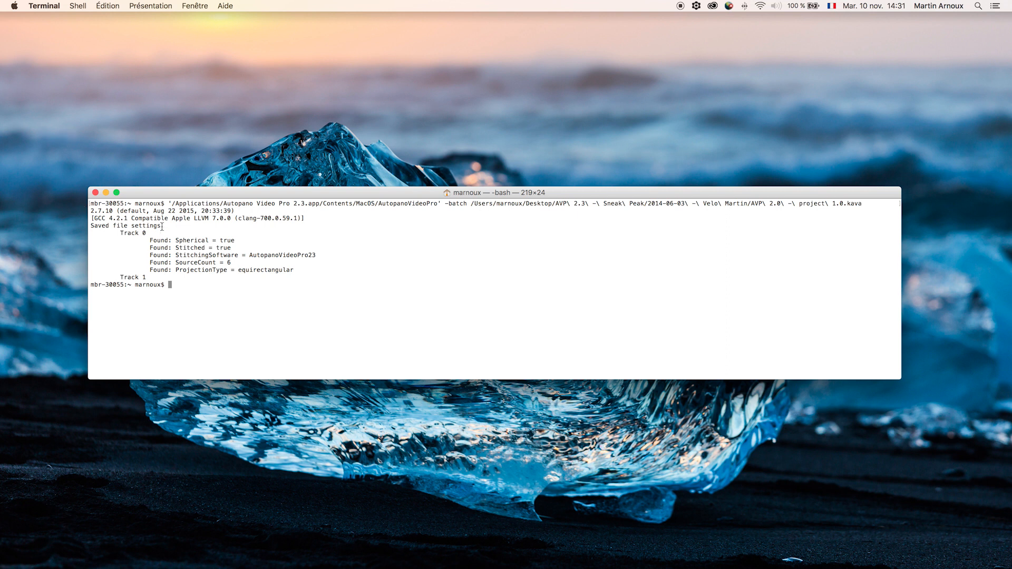
mouse_move(247, 333)
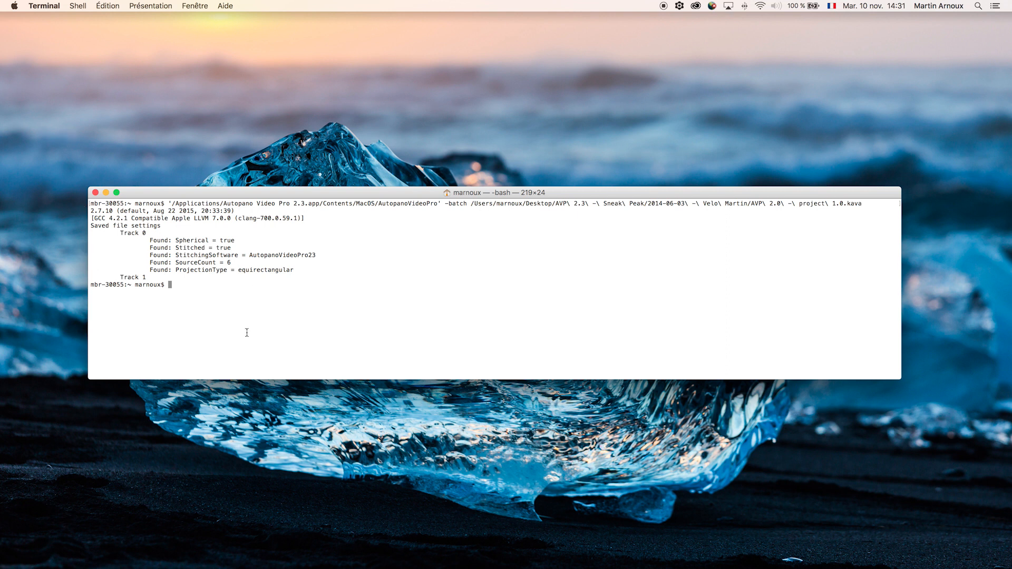